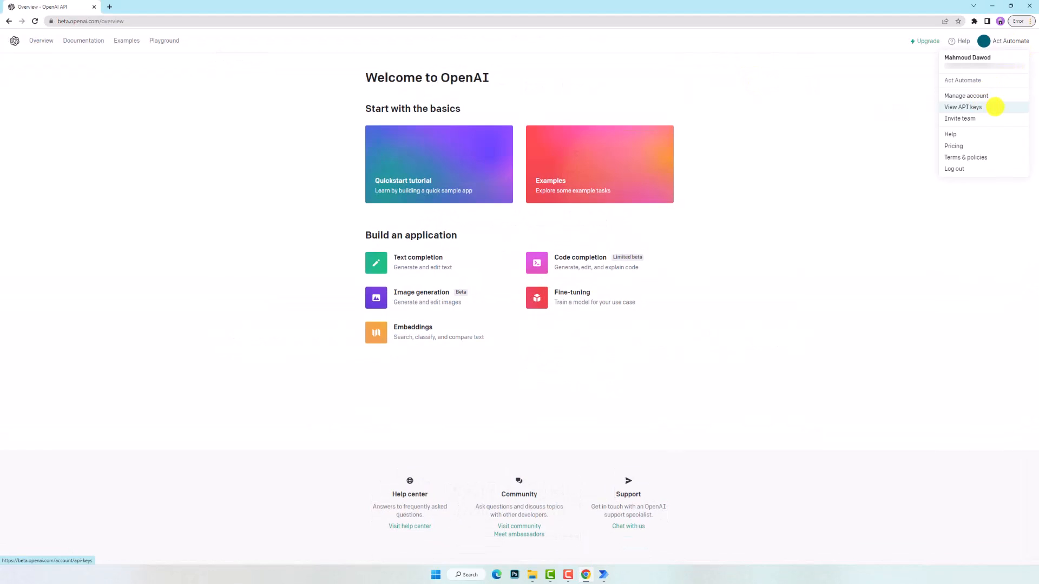
Create a new OpenAI secret API key and copy its value.
{"action": "left_click", "coordinate": [964, 107]}
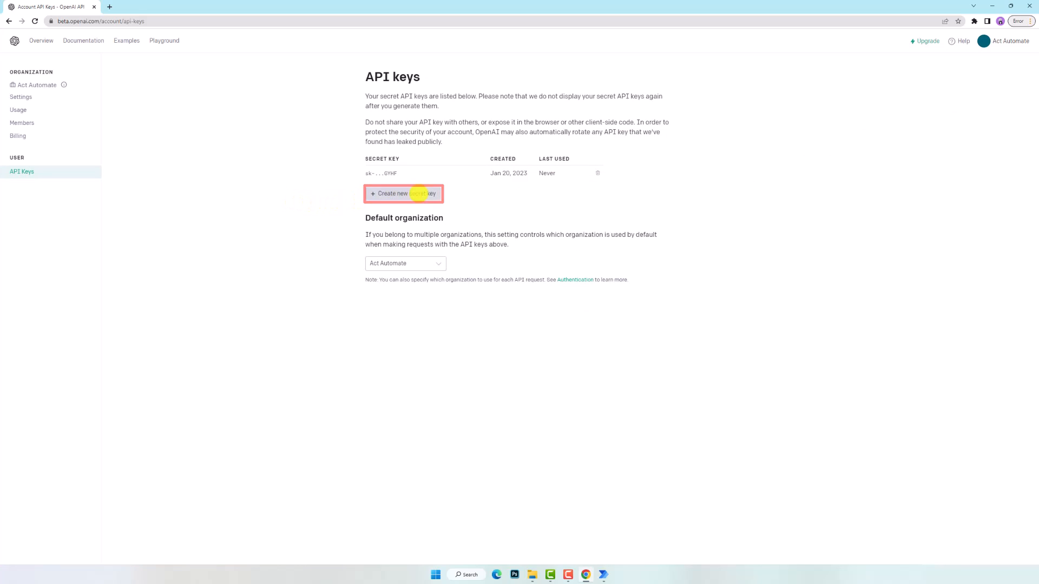
{"action": "left_click", "coordinate": [403, 194]}
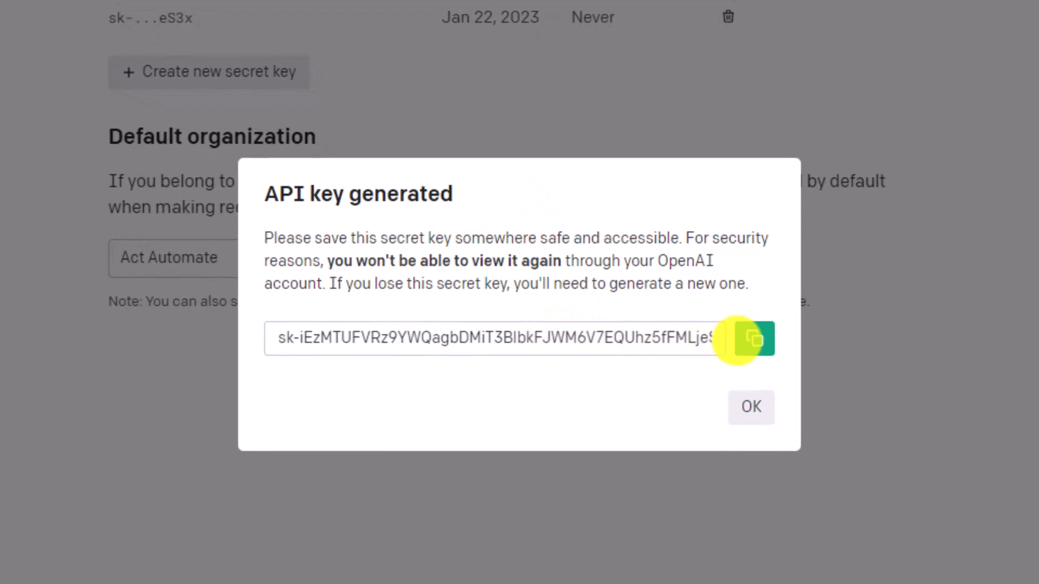
{"action": "left_click", "coordinate": [754, 339]}
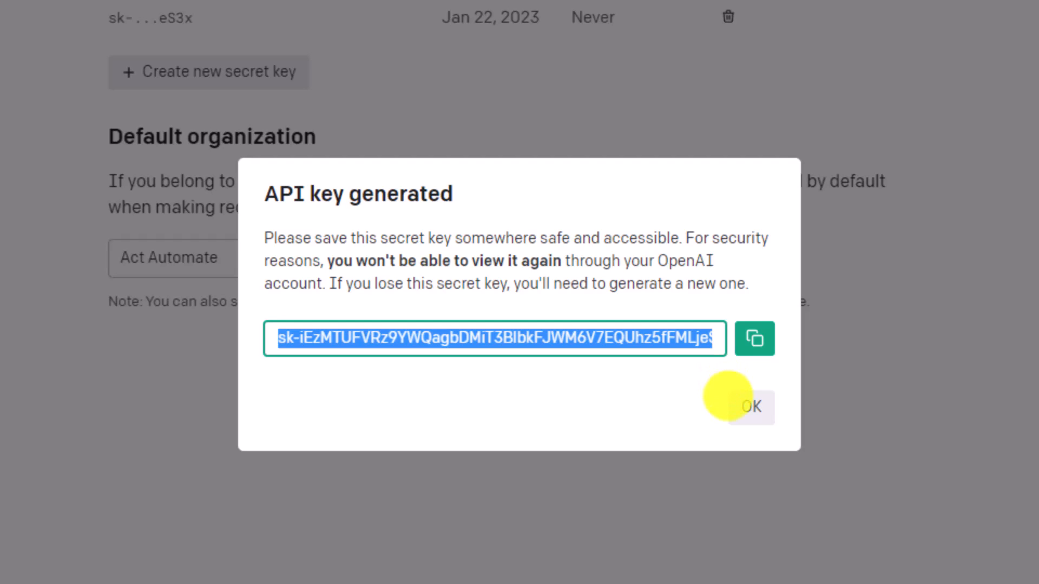
{"action": "left_click", "coordinate": [752, 408]}
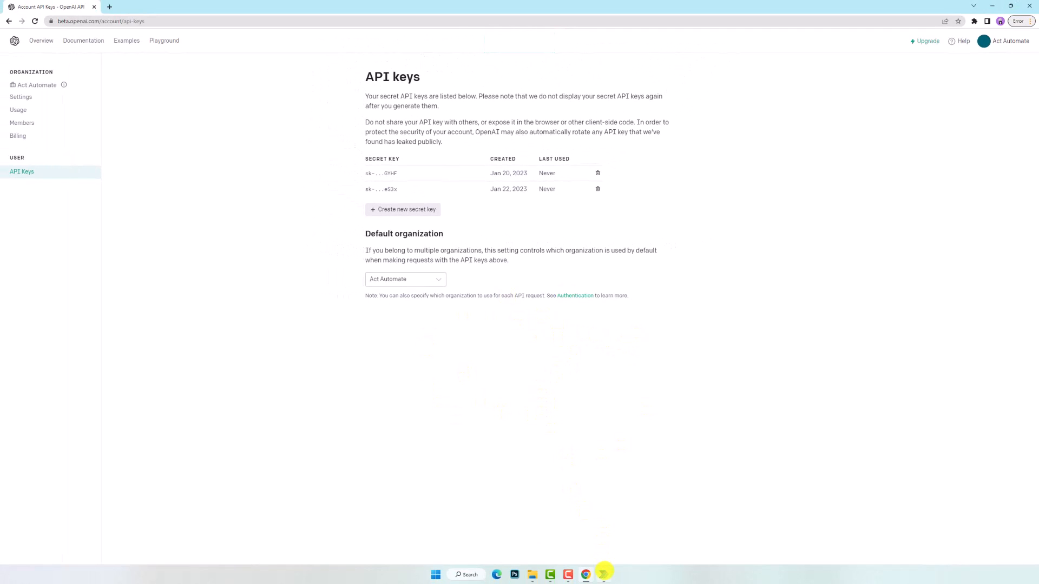
Add an Invoke web service action to the flow.
{"action": "left_click", "coordinate": [602, 575]}
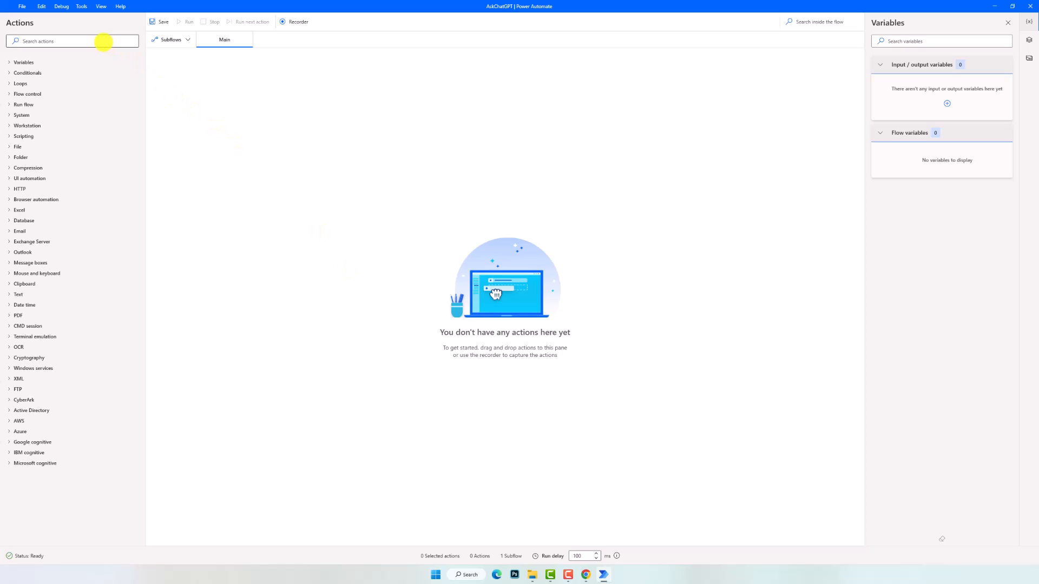
{"action": "type", "text": "Invoke"}
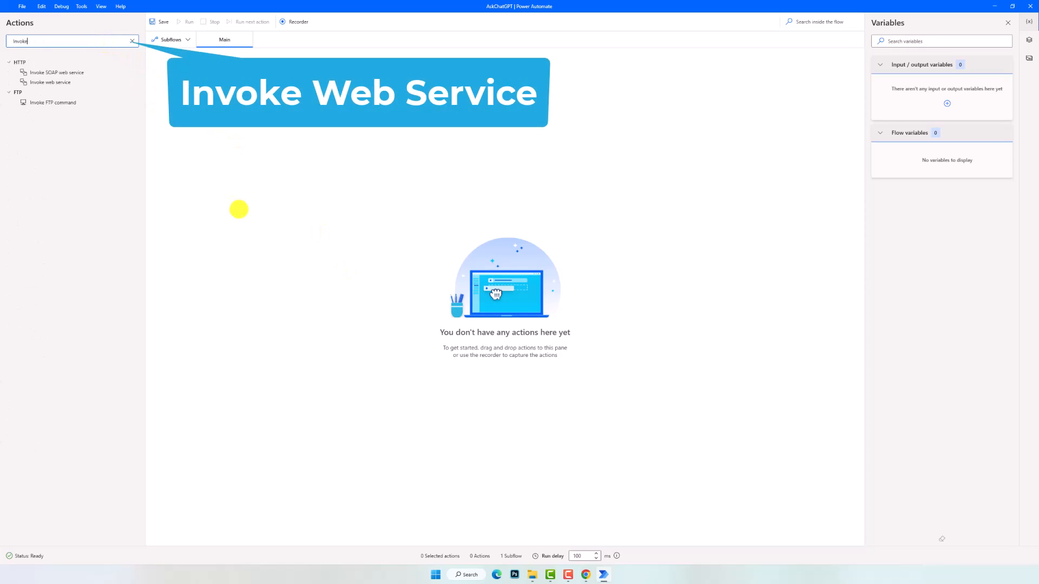
{"action": "type", "text": "we"}
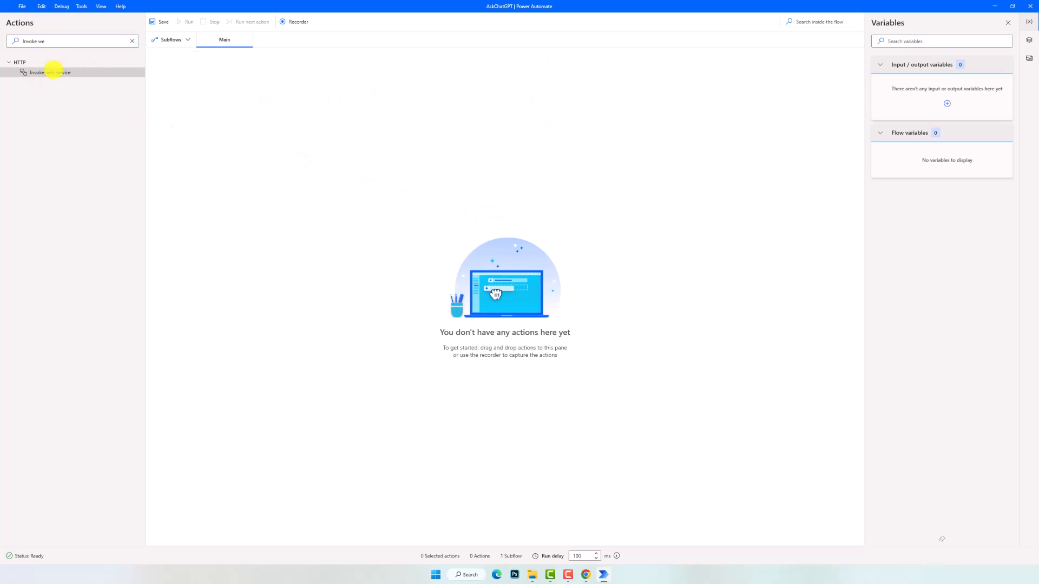
{"action": "double_click", "coordinate": [47, 72]}
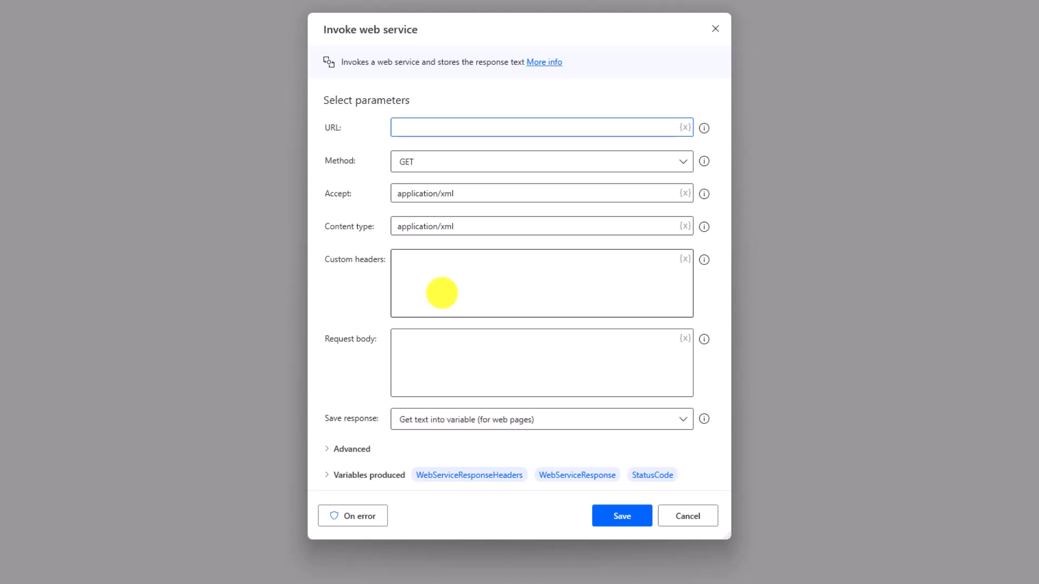
Set the custom header to Authorization:Bearer followed by the copied secret key.
{"action": "left_click", "coordinate": [542, 282]}
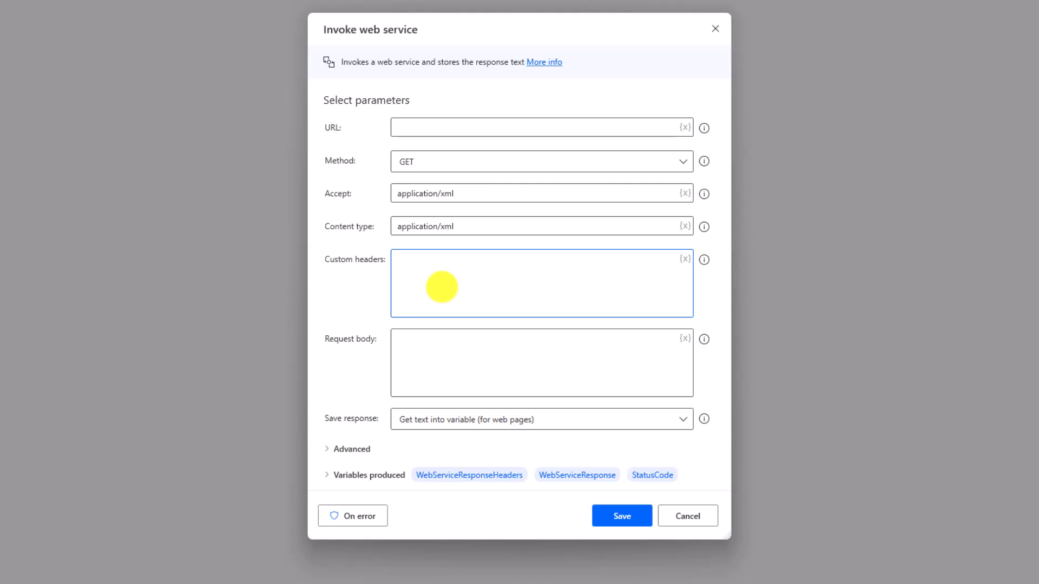
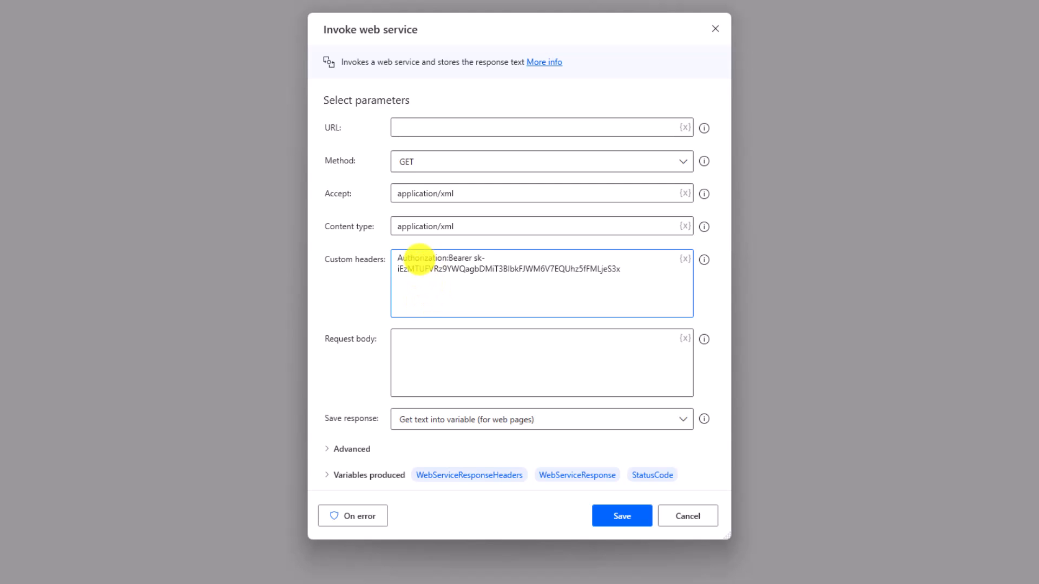
{"action": "double_click", "coordinate": [416, 258]}
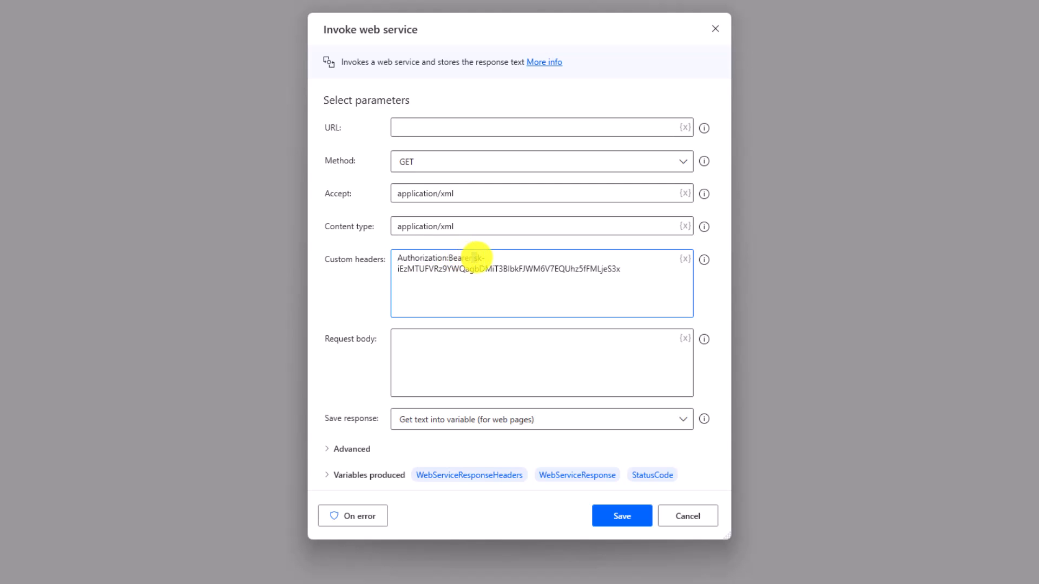
{"action": "left_click_drag", "start_coordinate": [464, 258], "coordinate": [546, 269]}
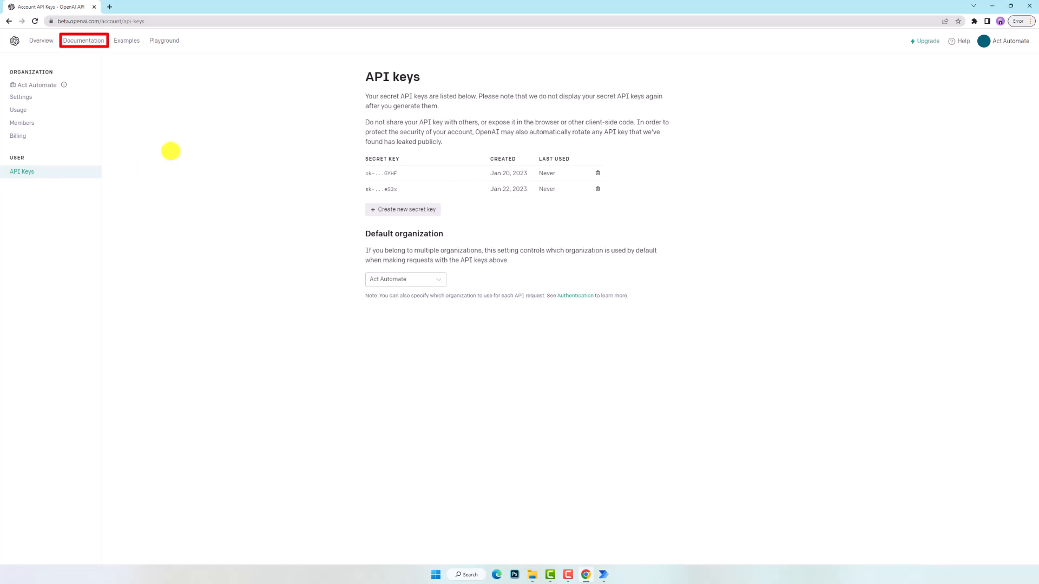
{"action": "left_click", "coordinate": [84, 40]}
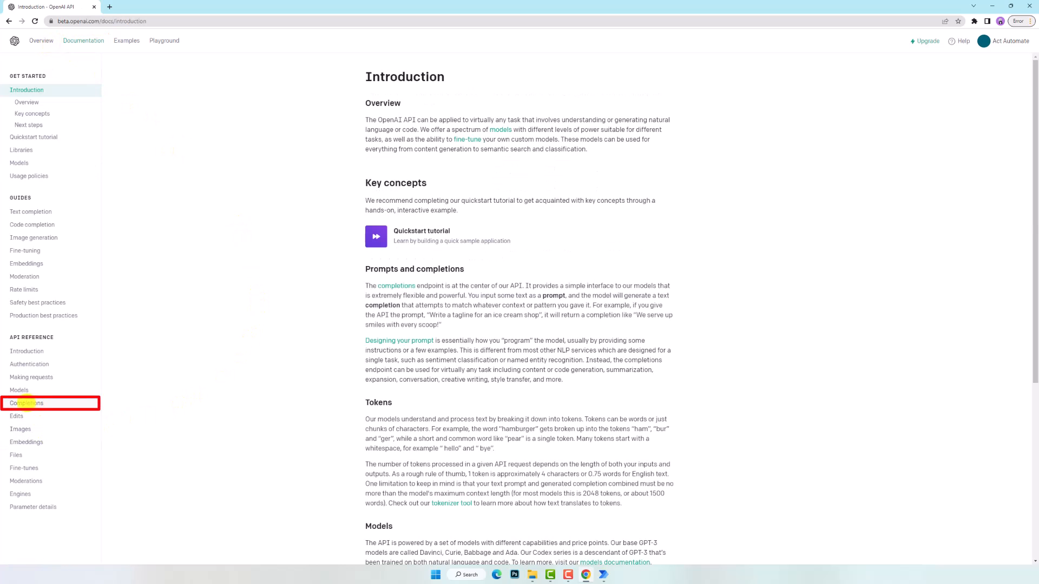
{"action": "left_click", "coordinate": [26, 403]}
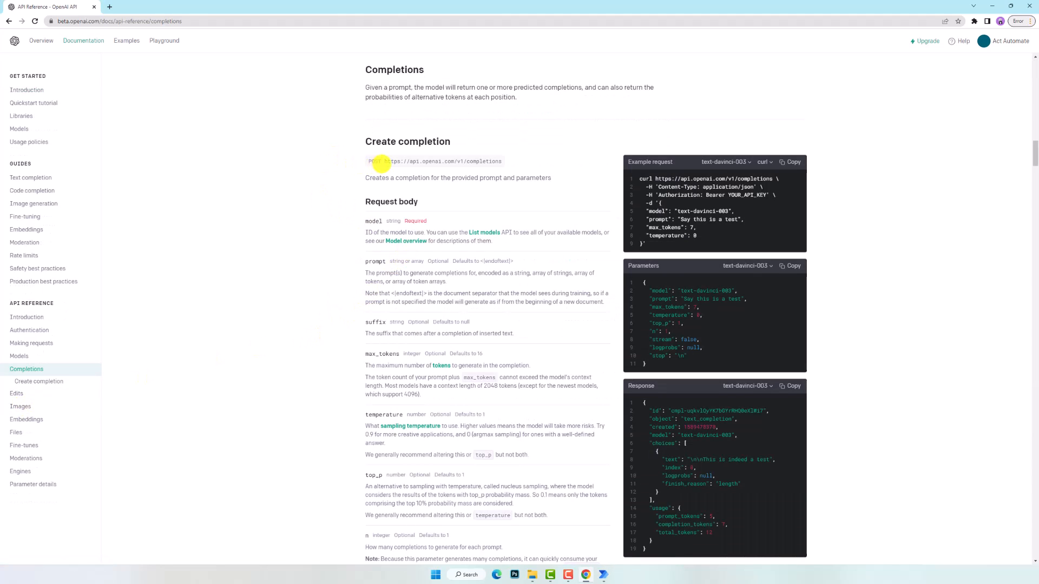
{"action": "mouse_move", "coordinate": [504, 160]}
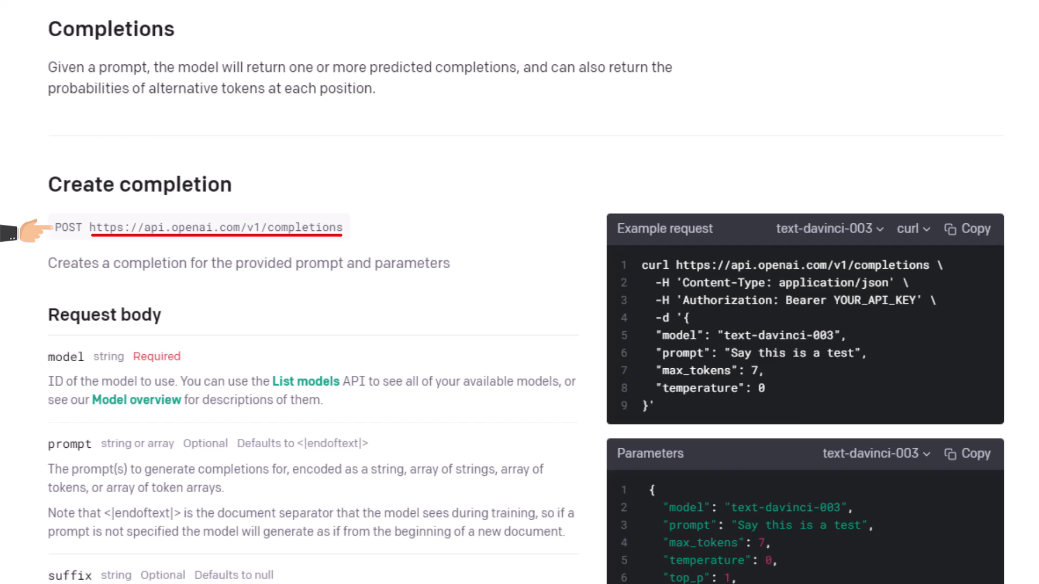
{"action": "mouse_move", "coordinate": [26, 358]}
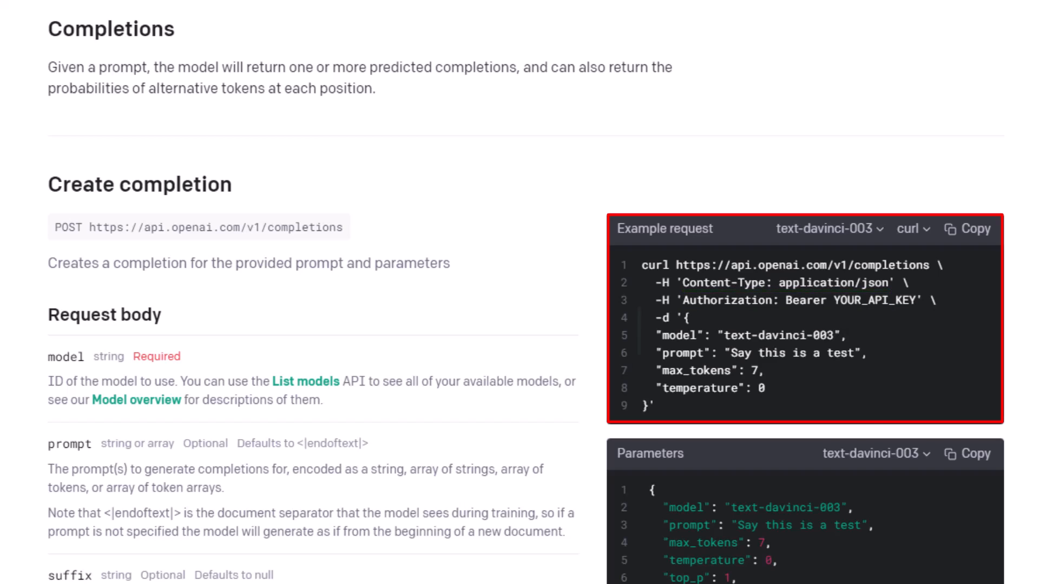
{"action": "scroll", "scroll_direction": "down", "scroll_amount": 3}
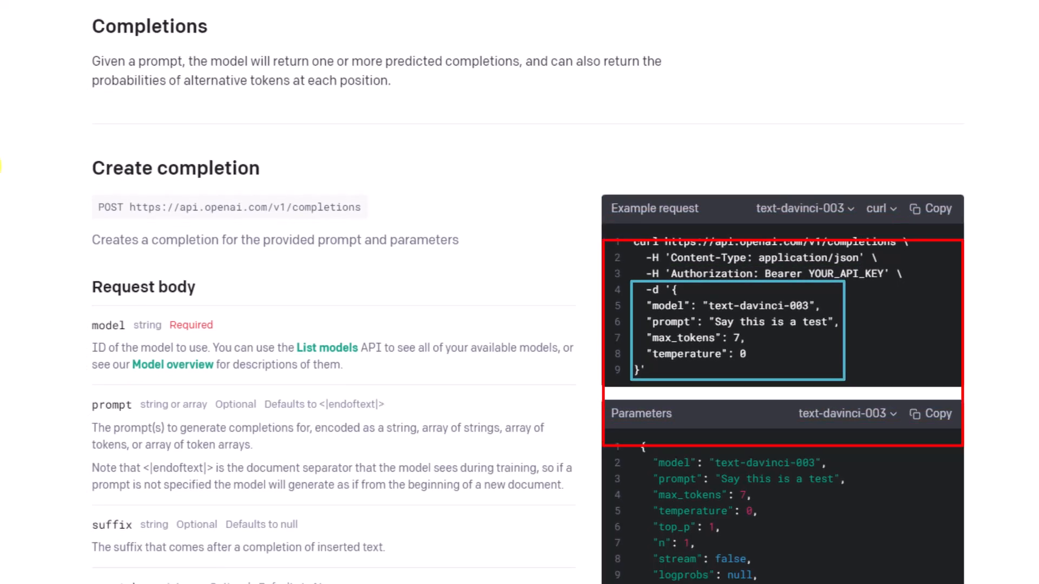
{"action": "scroll", "scroll_direction": "down", "scroll_amount": 3}
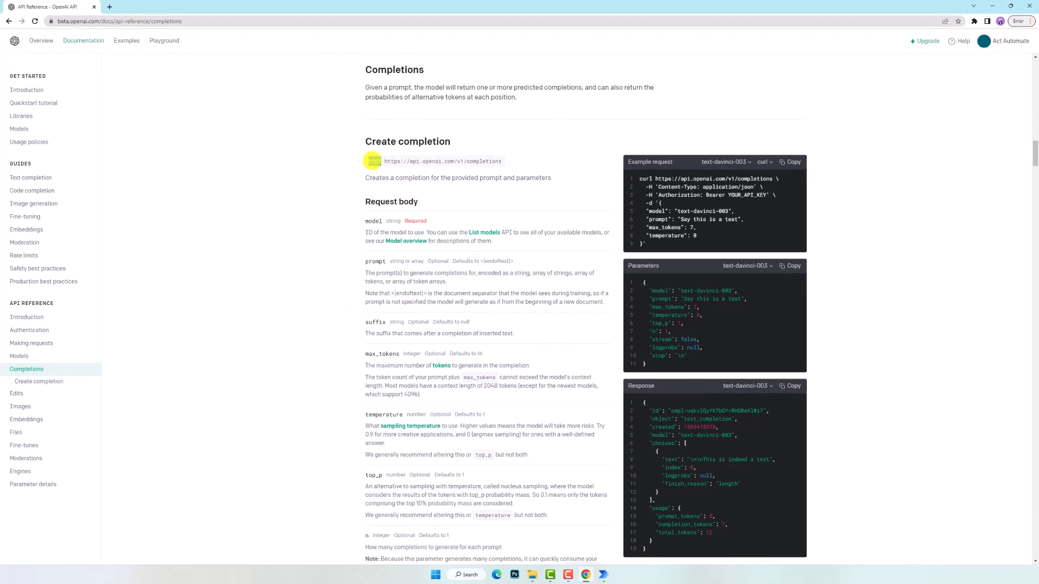
{"action": "left_click_drag", "start_coordinate": [383, 162], "coordinate": [493, 162]}
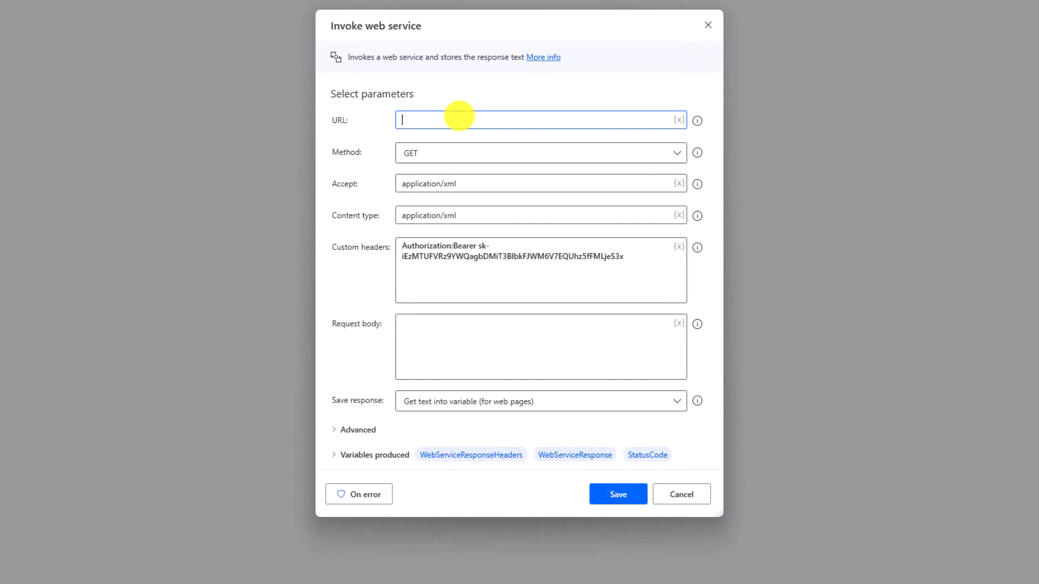
{"action": "type", "text": "https://api.openai.com/v1/completions"}
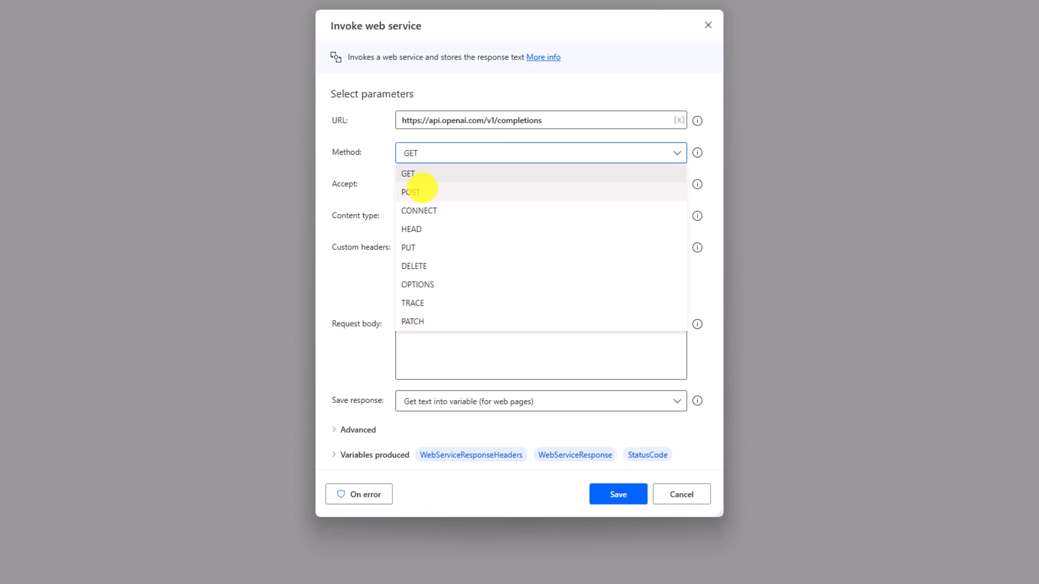
{"action": "left_click", "coordinate": [410, 192]}
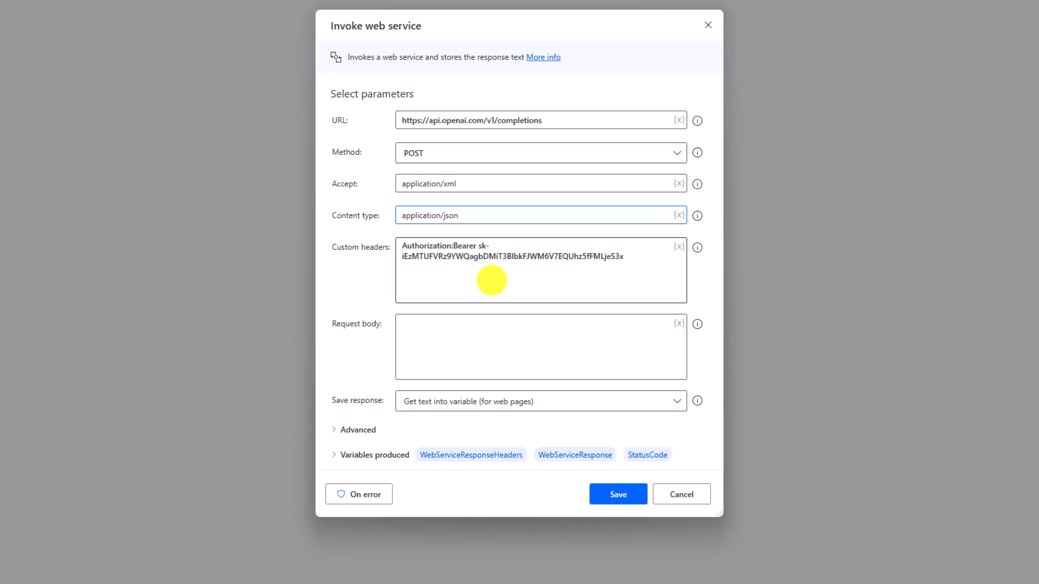
{"action": "left_click", "coordinate": [540, 269]}
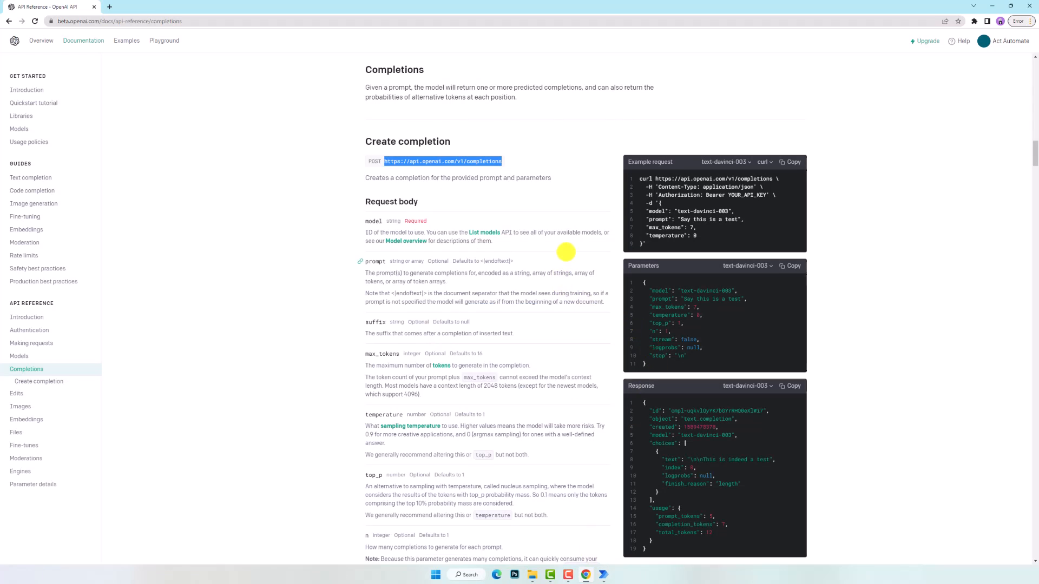
{"action": "mouse_move", "coordinate": [656, 200]}
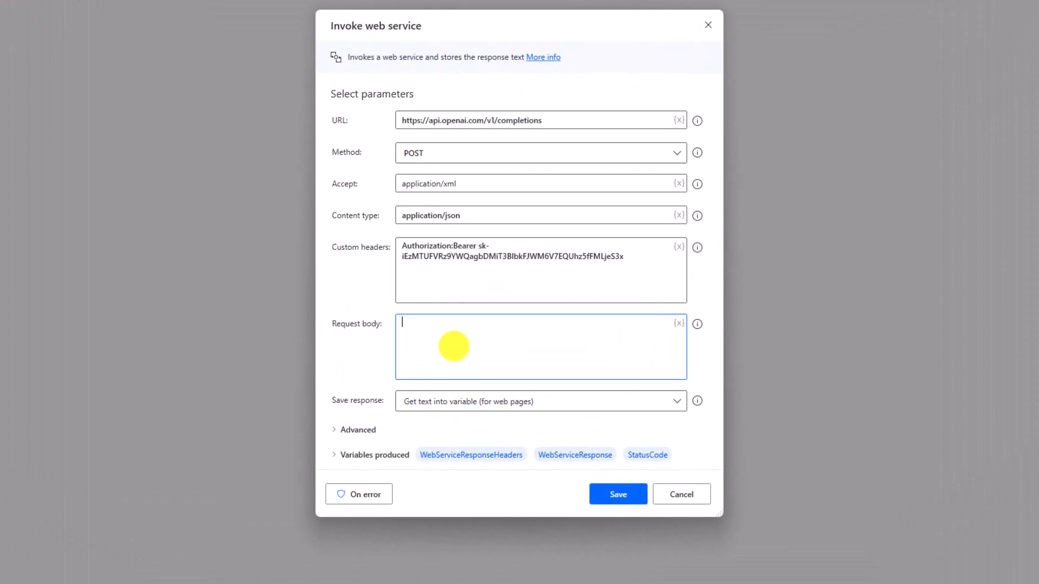
Enter a JSON body: text-davinci-003, prompt "What is the capital of Germany?", max_tokens 2000, temperature 0.
{"action": "type", "text": "{\"model\": \"text-davinci-003\", \"prompt\": \"Say this is a test\", \"max_tokens\": 7, \"temperature\": 0}"}
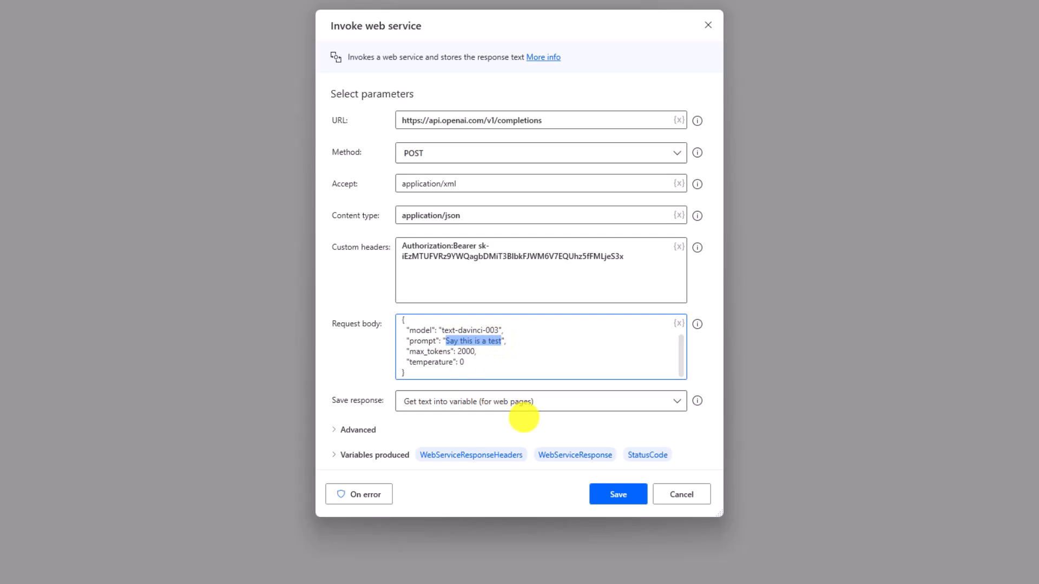
{"action": "type", "text": "What is the c"}
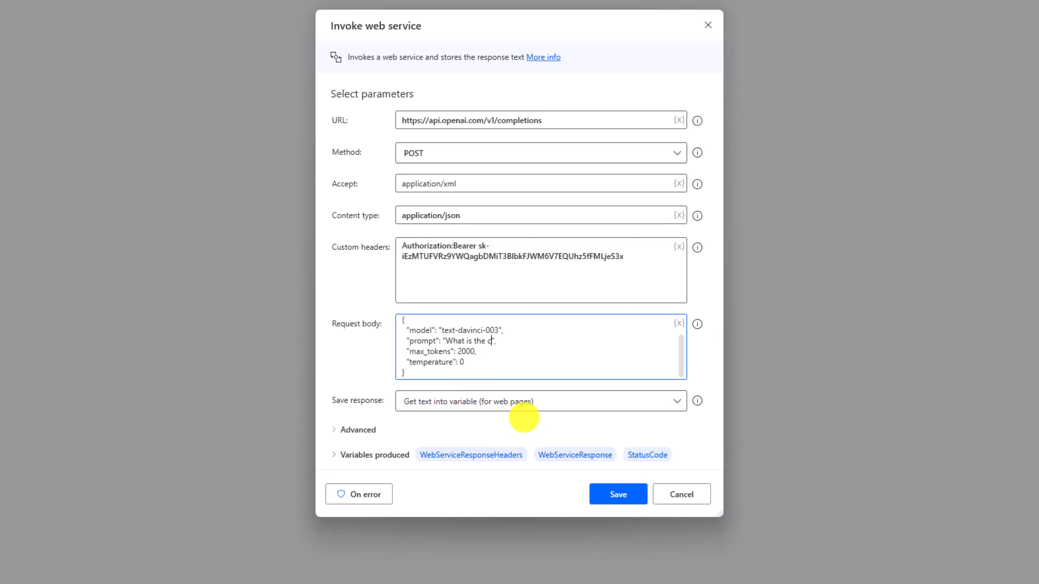
{"action": "type", "text": "apital of"}
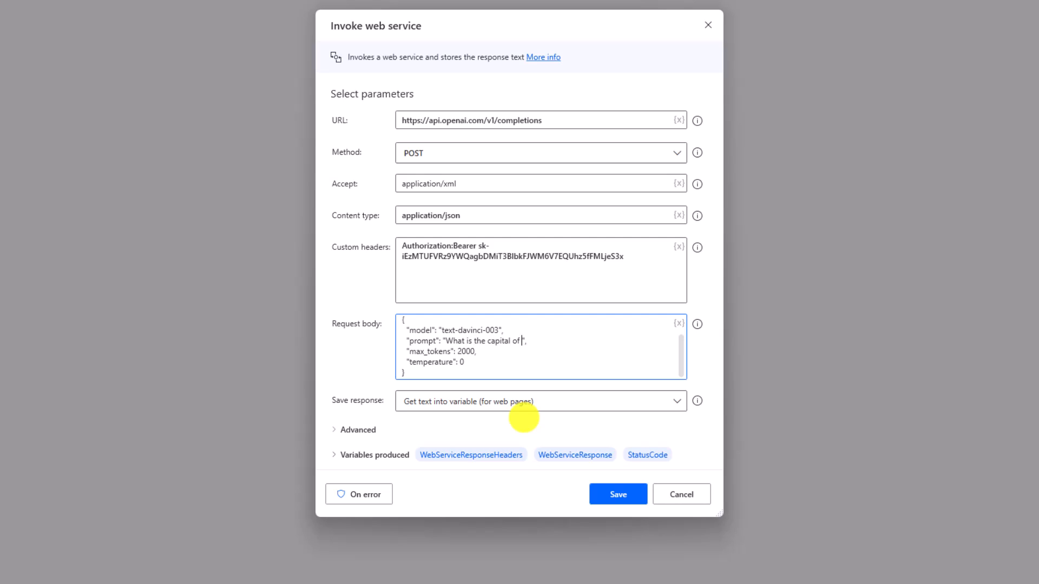
{"action": "type", "text": "Germany?"}
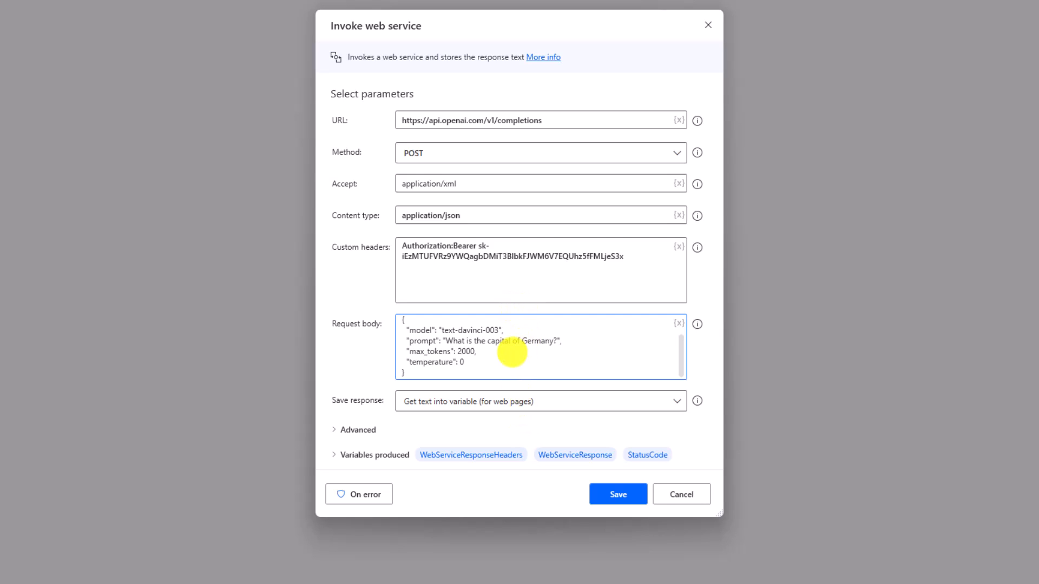
{"action": "mouse_move", "coordinate": [697, 323]}
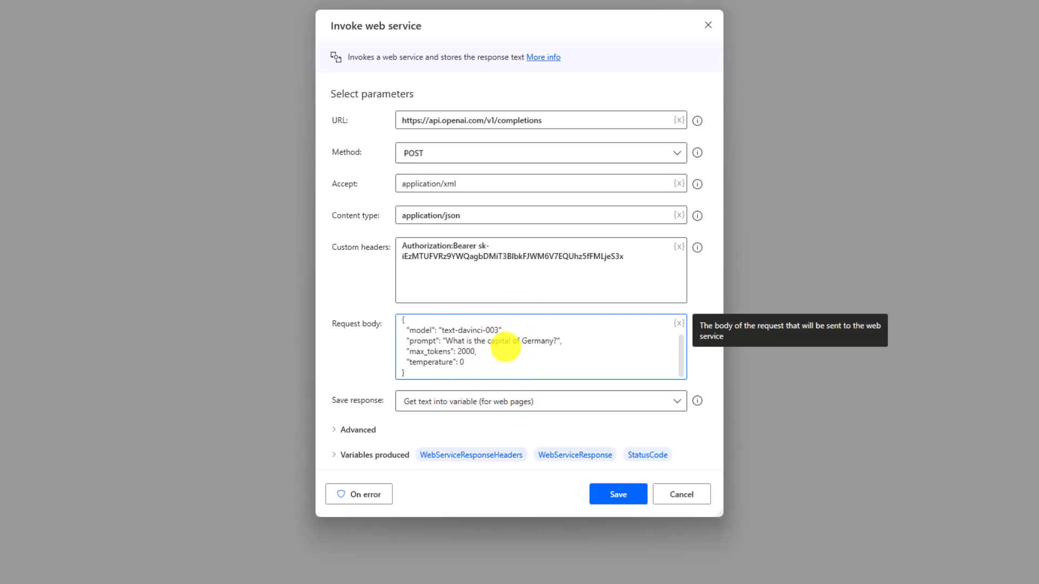
{"action": "double_click", "coordinate": [418, 330]}
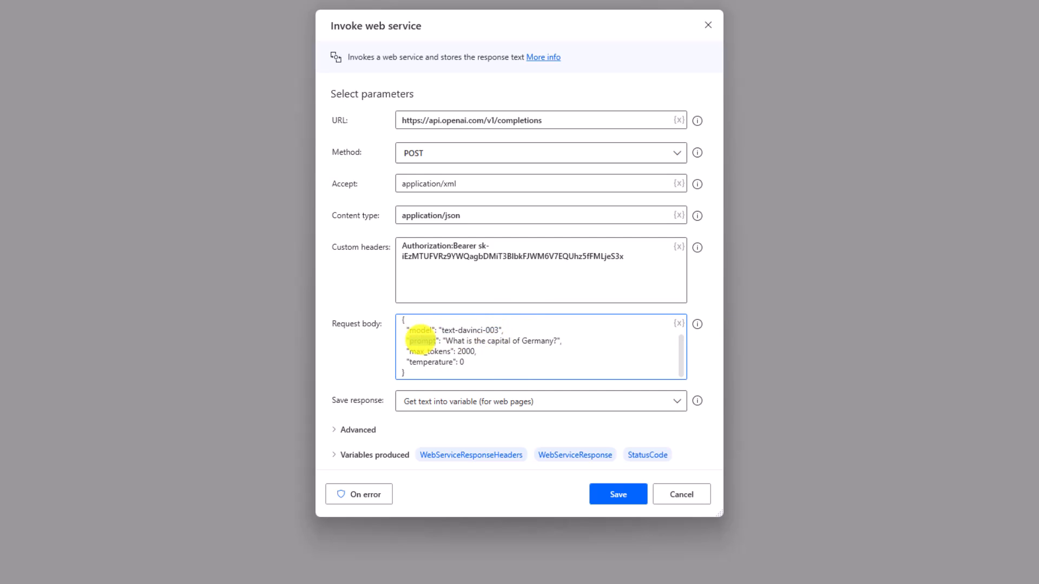
{"action": "left_click_drag", "start_coordinate": [446, 341], "coordinate": [558, 341]}
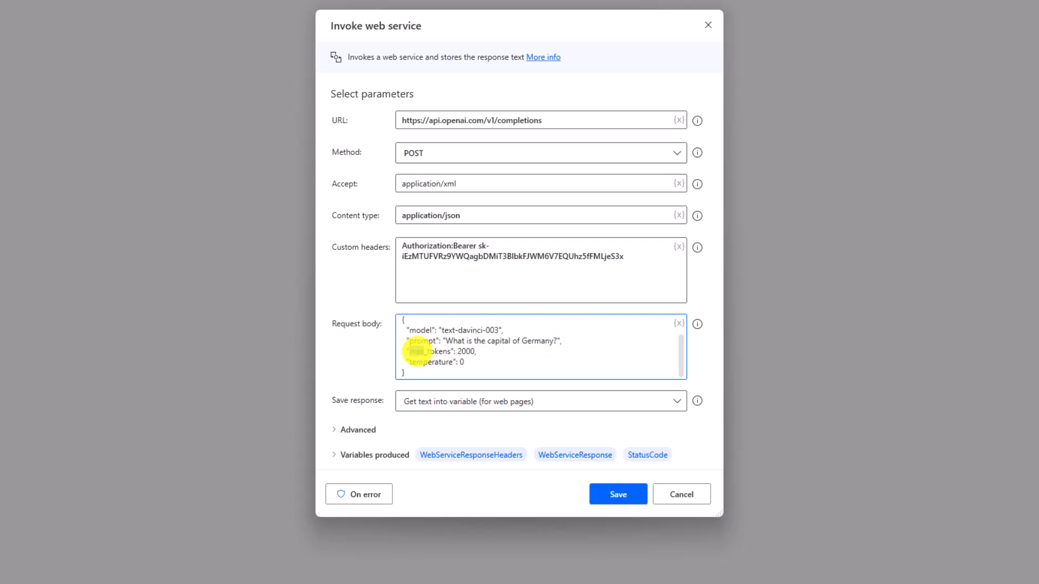
{"action": "double_click", "coordinate": [424, 350]}
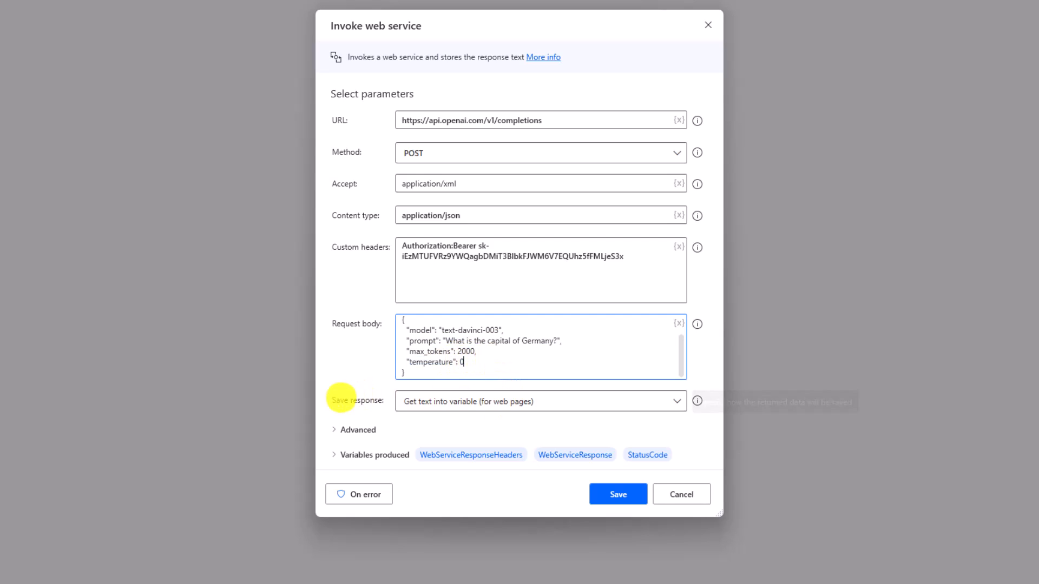
{"action": "mouse_move", "coordinate": [505, 401]}
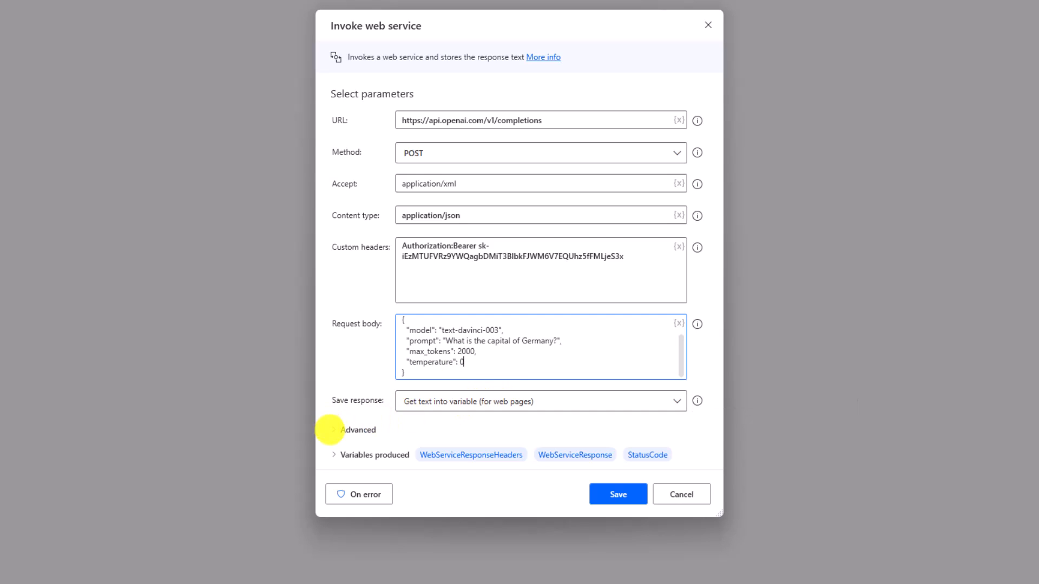
Switch off Encode request body in Advanced and save the web service action.
{"action": "left_click", "coordinate": [357, 430]}
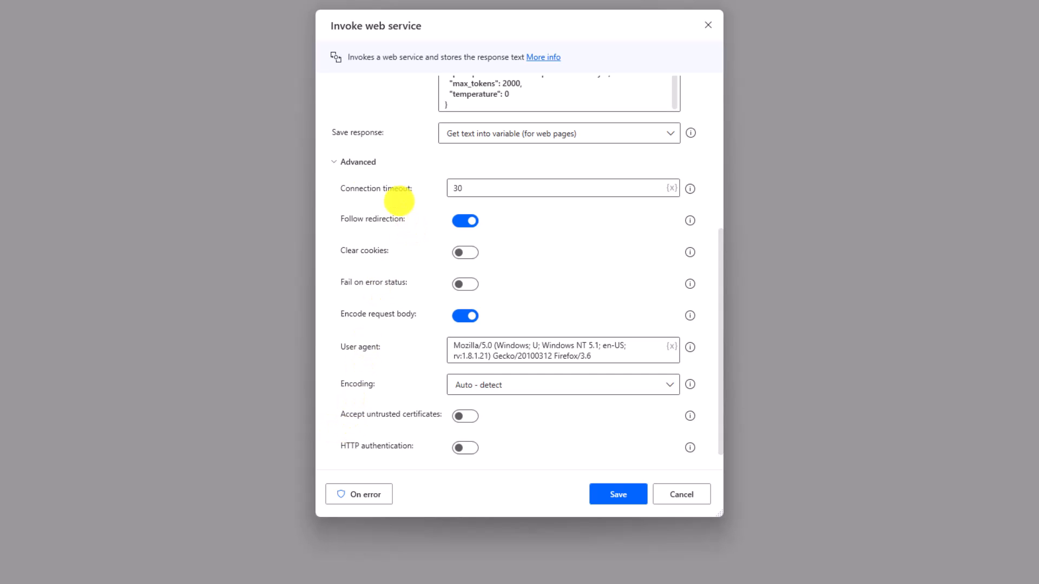
{"action": "mouse_move", "coordinate": [372, 286]}
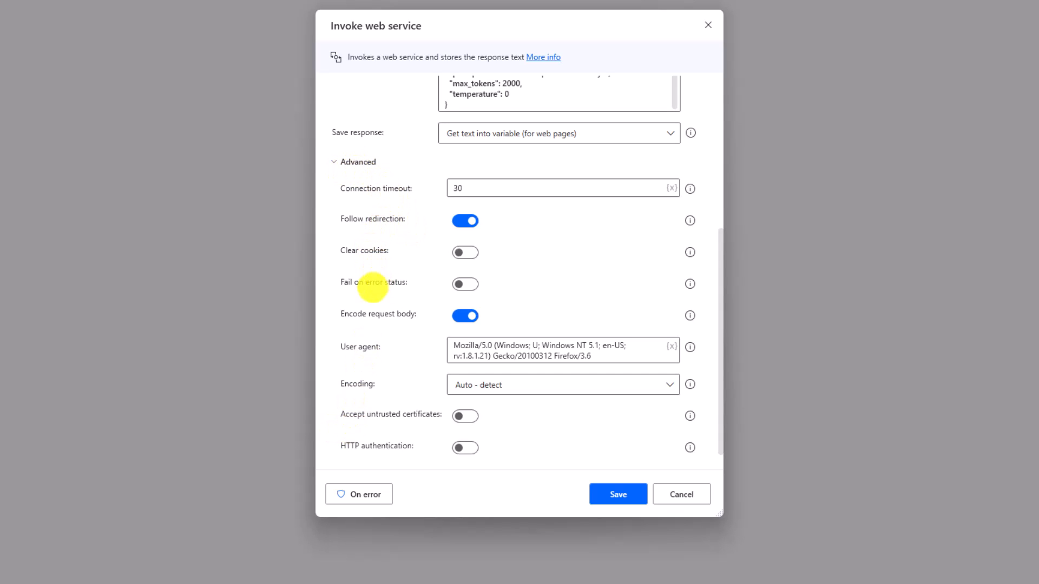
{"action": "mouse_move", "coordinate": [371, 315]}
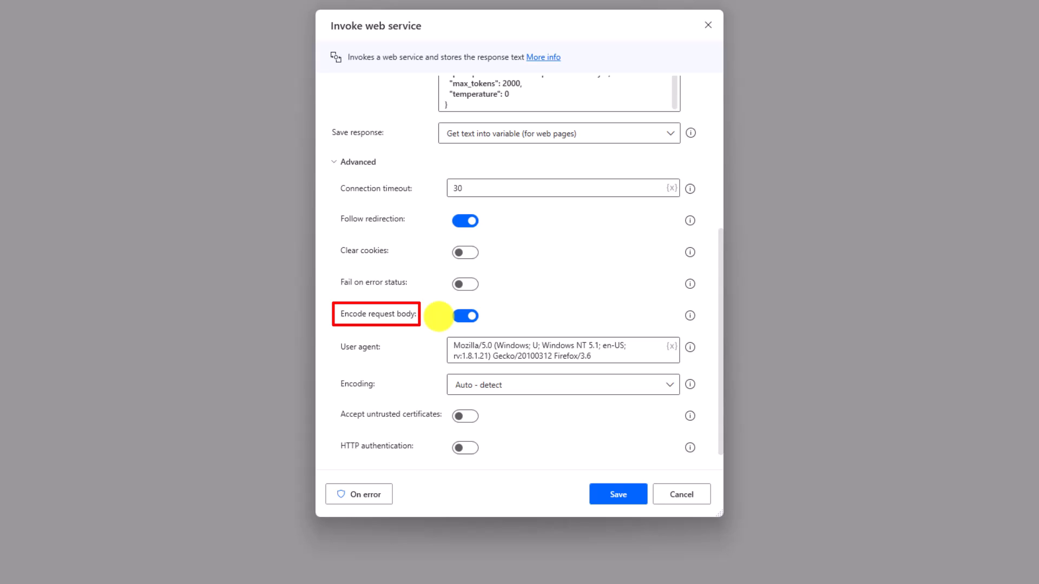
{"action": "left_click", "coordinate": [464, 314]}
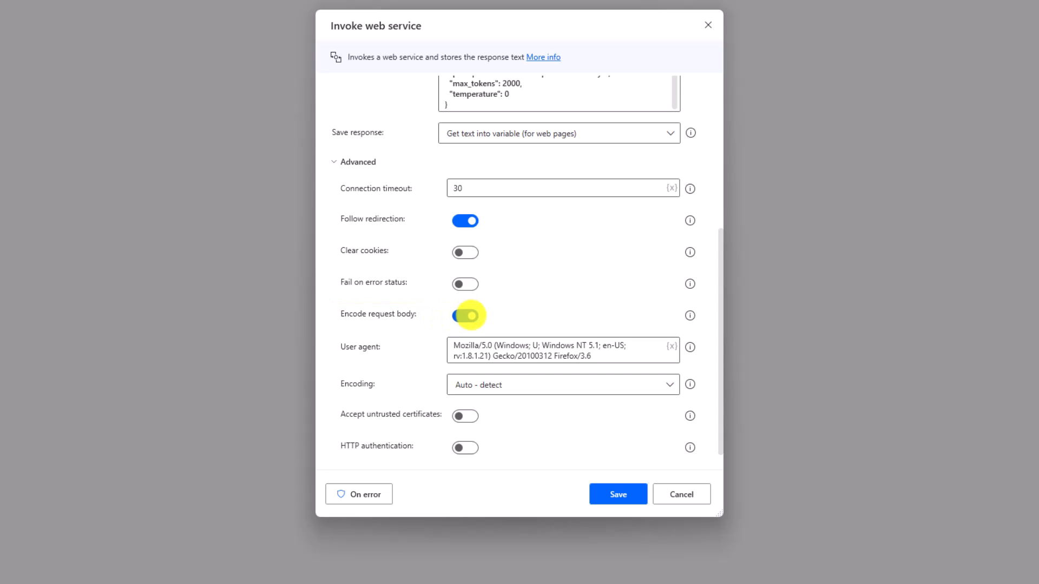
{"action": "left_click", "coordinate": [465, 315]}
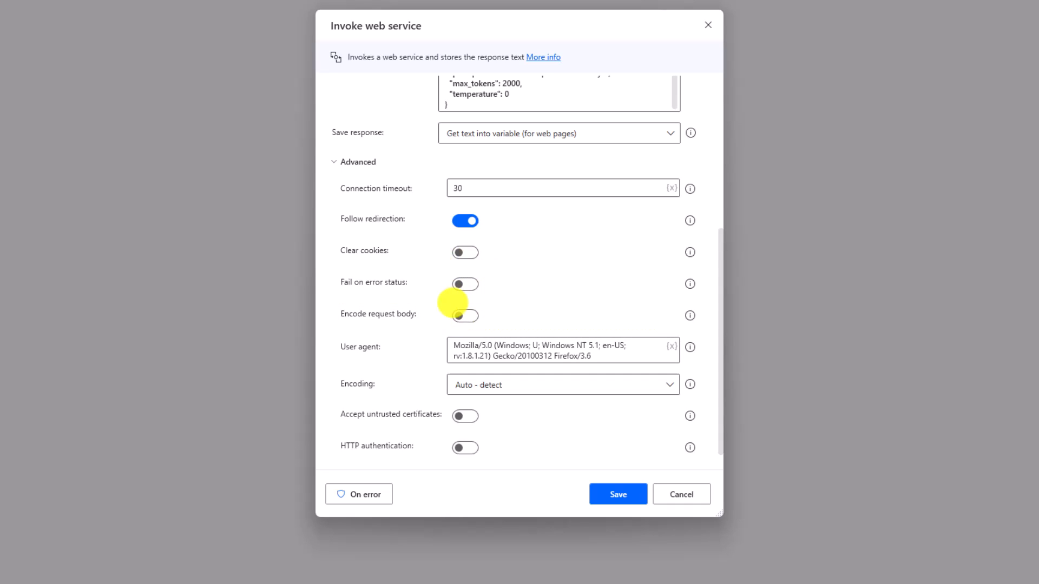
{"action": "scroll", "scroll_direction": "down", "scroll_amount": 3}
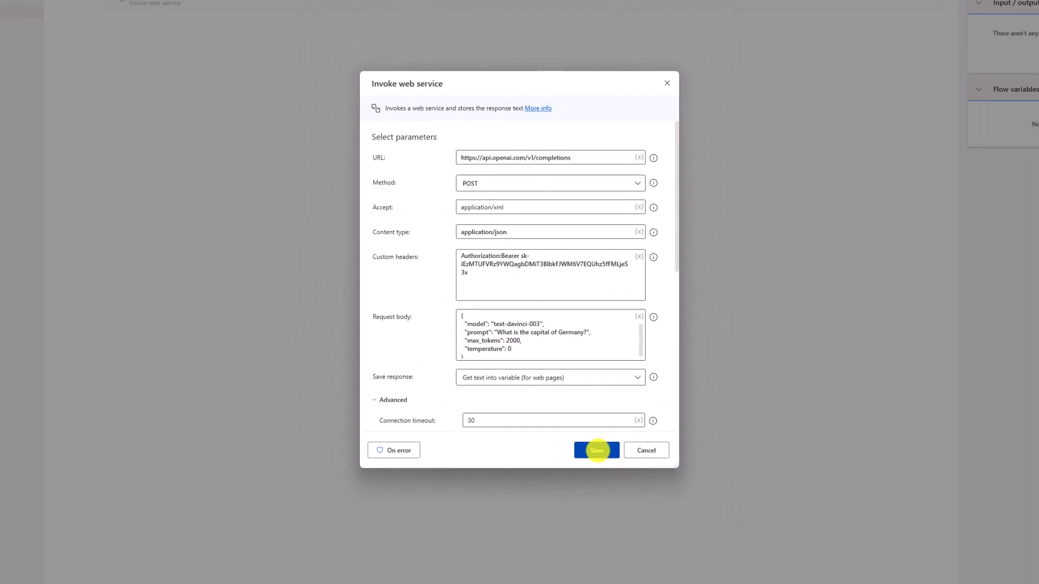
{"action": "left_click", "coordinate": [595, 450]}
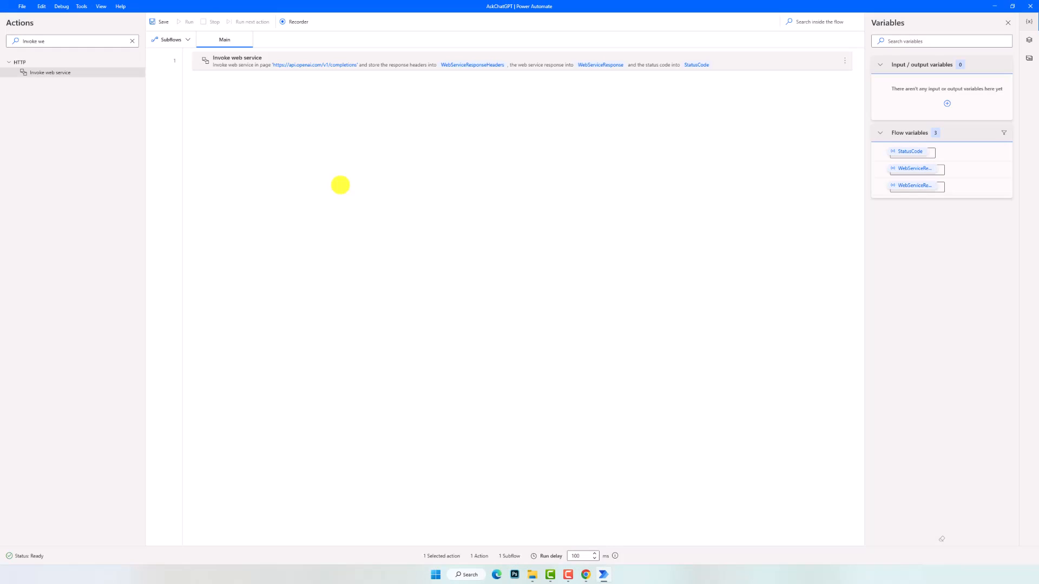
Add a Display message action with title %StatusCode% and message %WebServiceResponse%.
{"action": "left_click", "coordinate": [132, 41]}
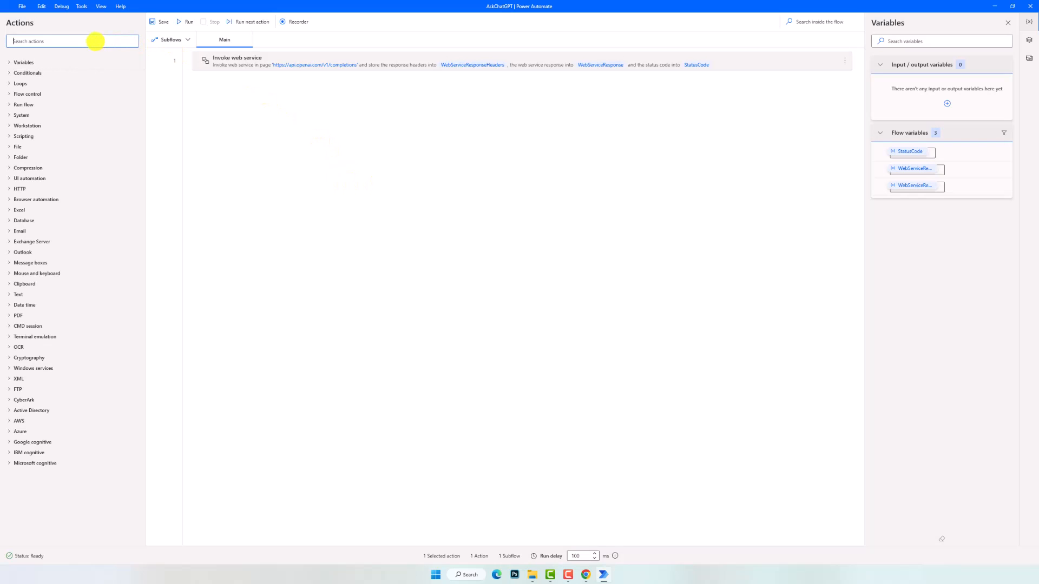
{"action": "type", "text": "display"}
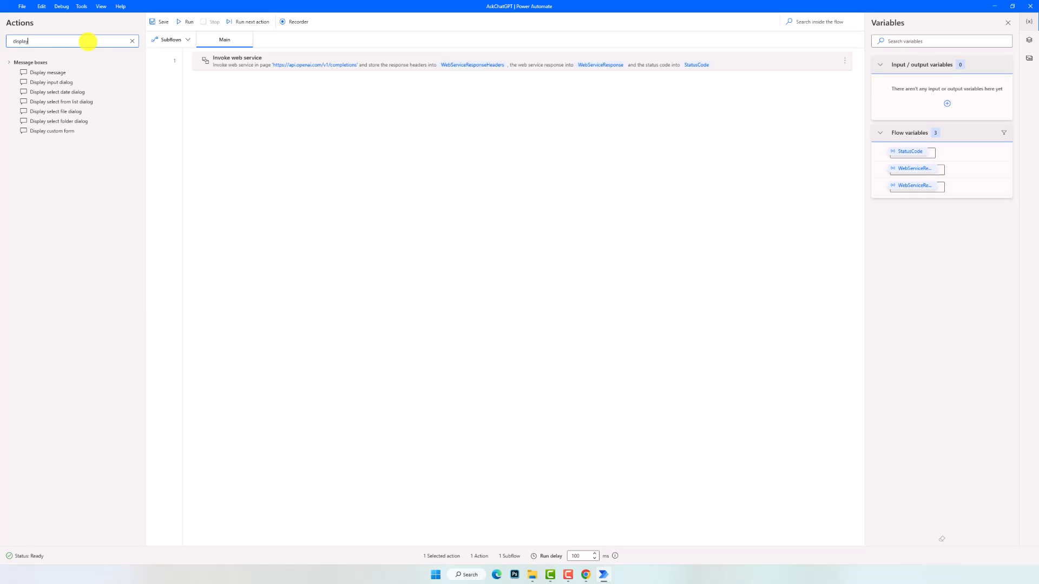
{"action": "left_click_drag", "start_coordinate": [47, 72], "coordinate": [328, 118]}
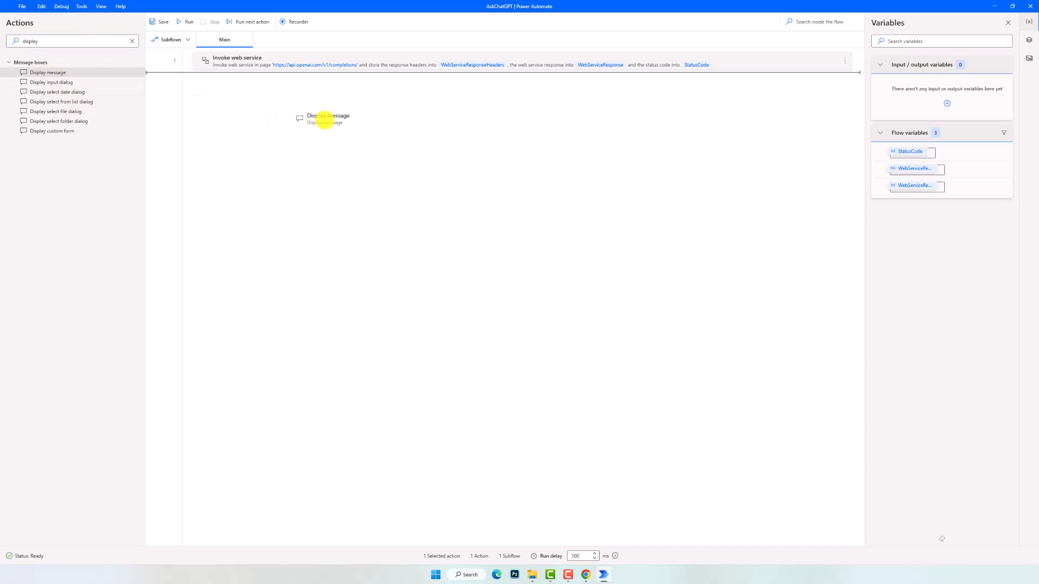
{"action": "double_click", "coordinate": [328, 117]}
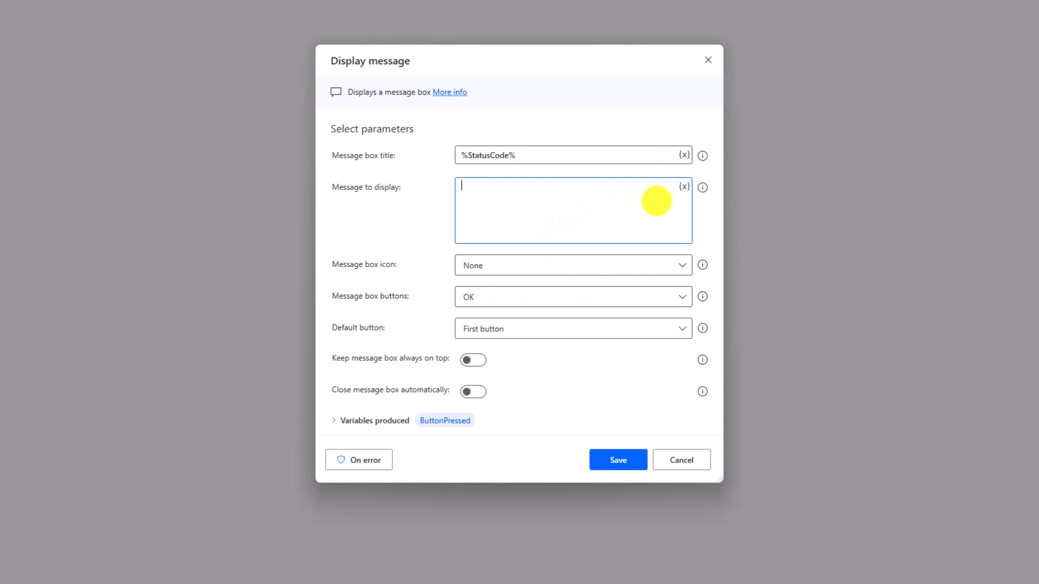
{"action": "left_click", "coordinate": [684, 187]}
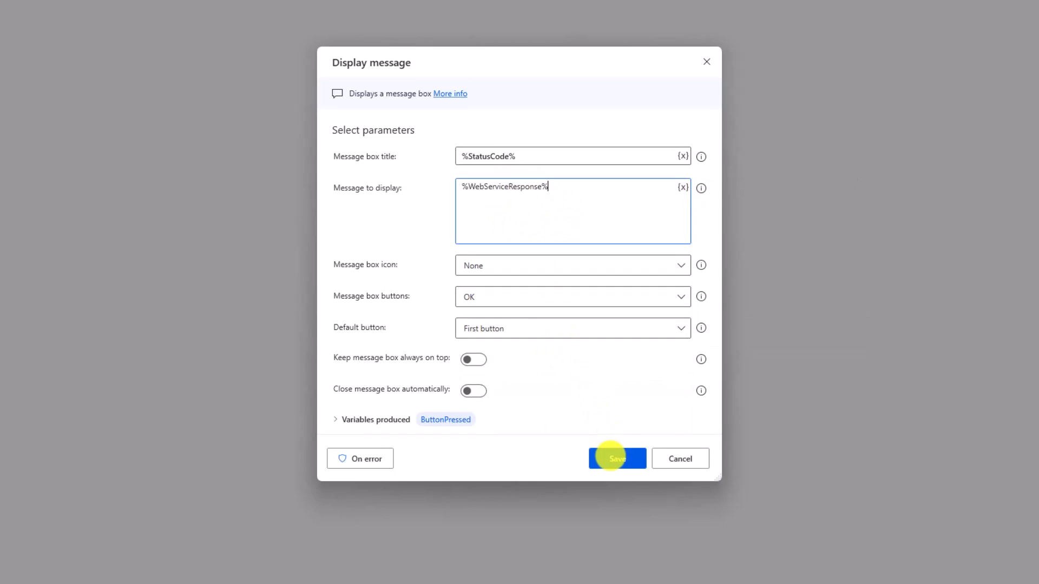
{"action": "left_click", "coordinate": [616, 459]}
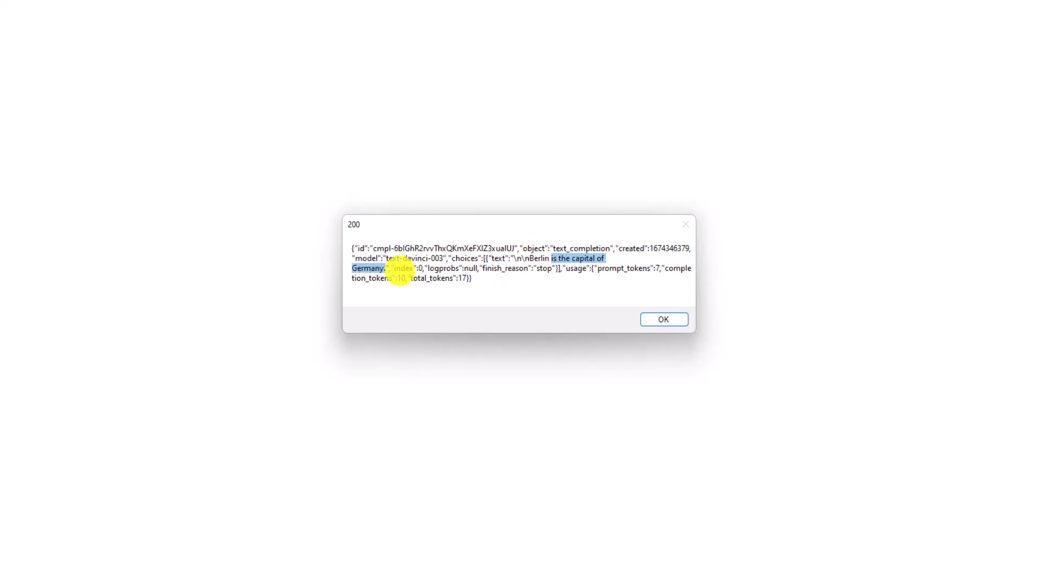
Run the flow and dismiss the status 200 message naming Berlin.
{"action": "left_click", "coordinate": [663, 319]}
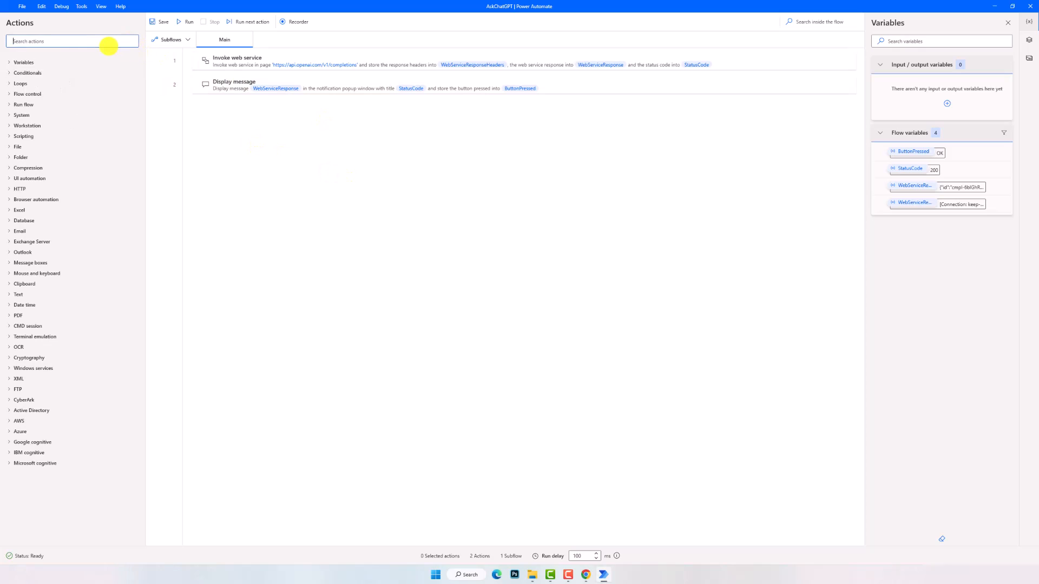
Add a Convert JSON to custom object action parsing %WebServiceResponse%.
{"action": "type", "text": "json"}
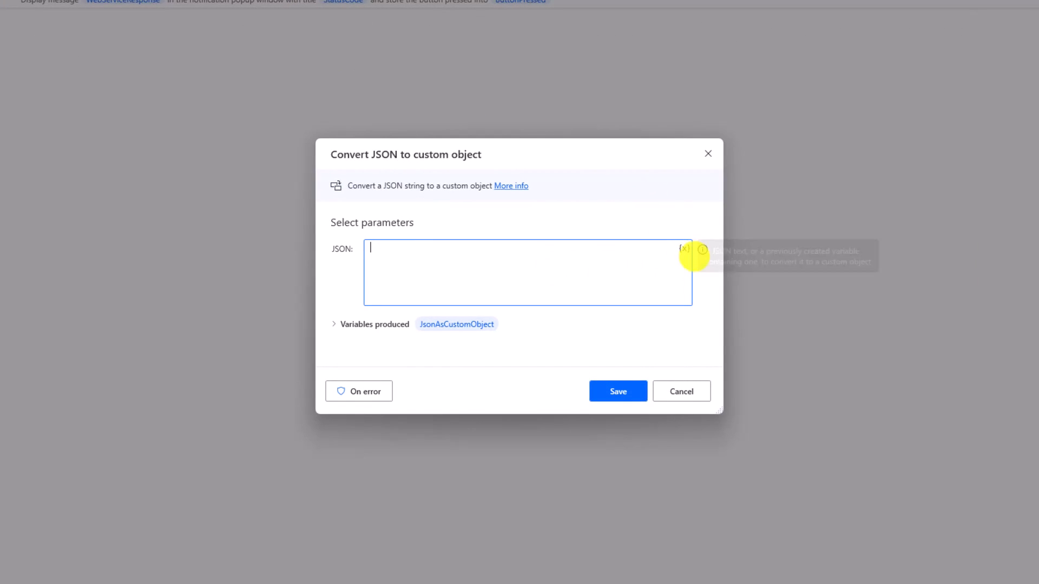
{"action": "left_click", "coordinate": [684, 249]}
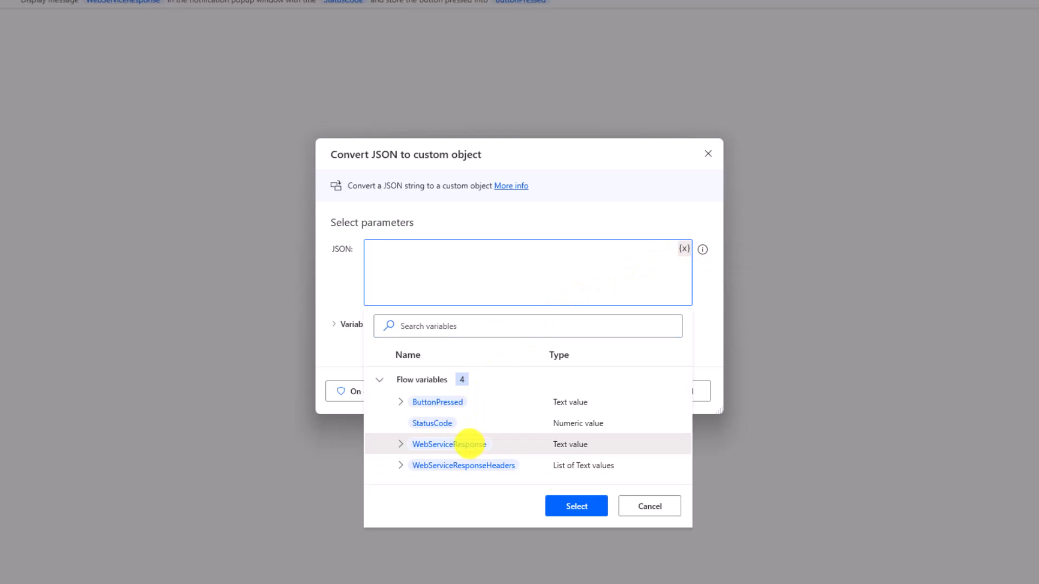
{"action": "left_click", "coordinate": [575, 506]}
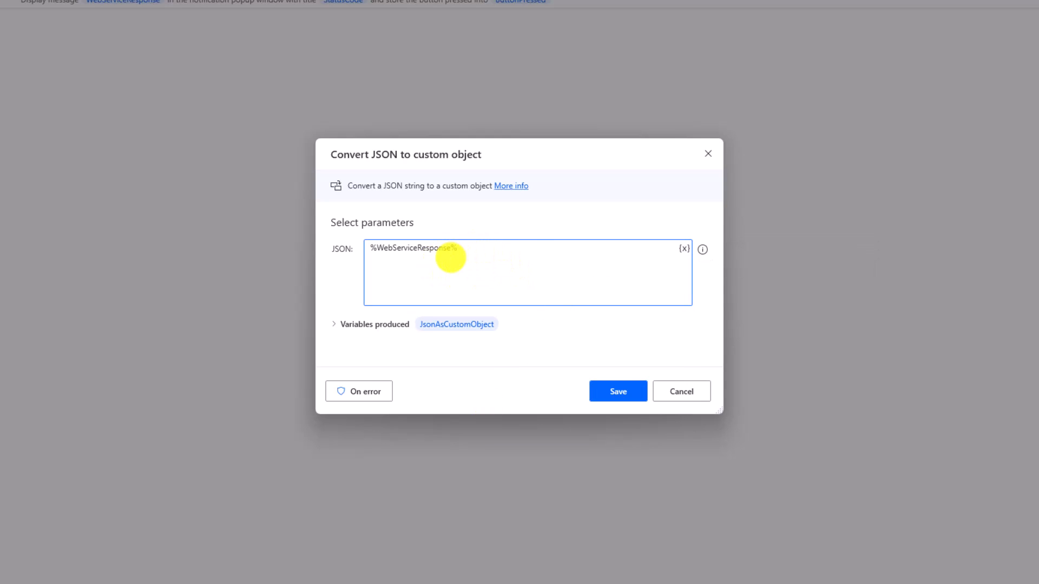
{"action": "mouse_move", "coordinate": [456, 324]}
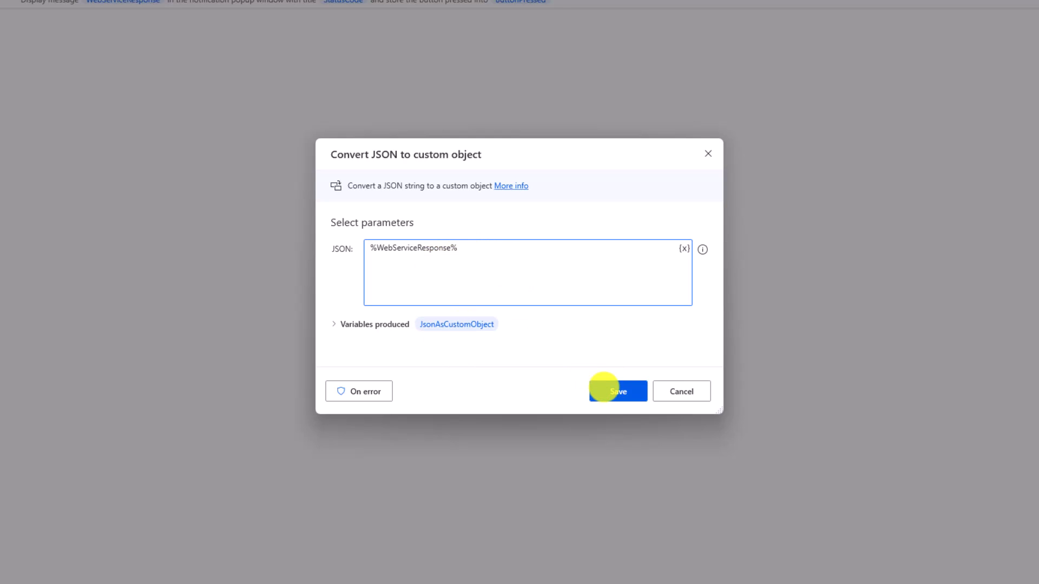
{"action": "left_click", "coordinate": [617, 390]}
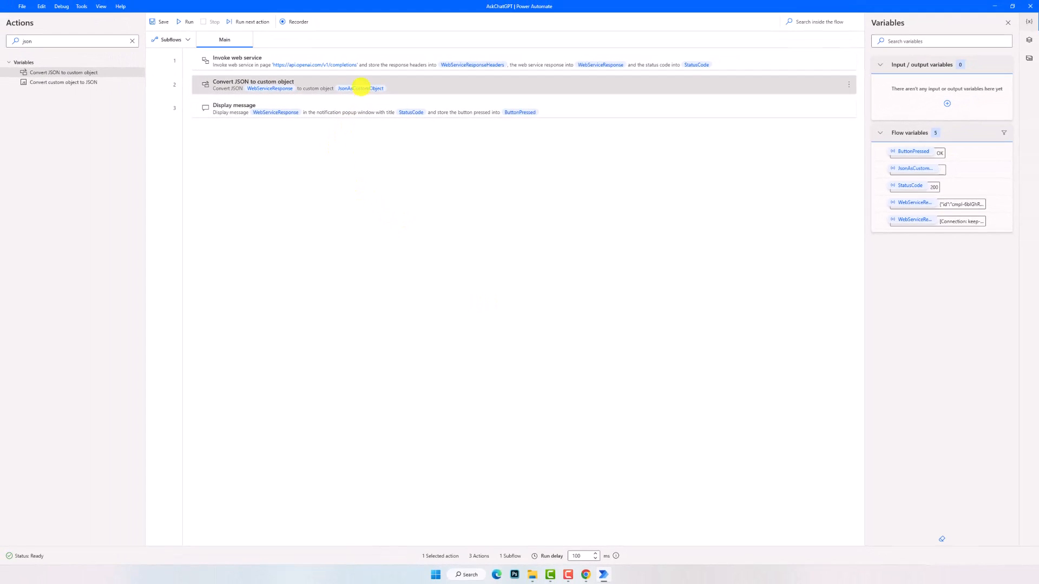
{"action": "left_click", "coordinate": [234, 105]}
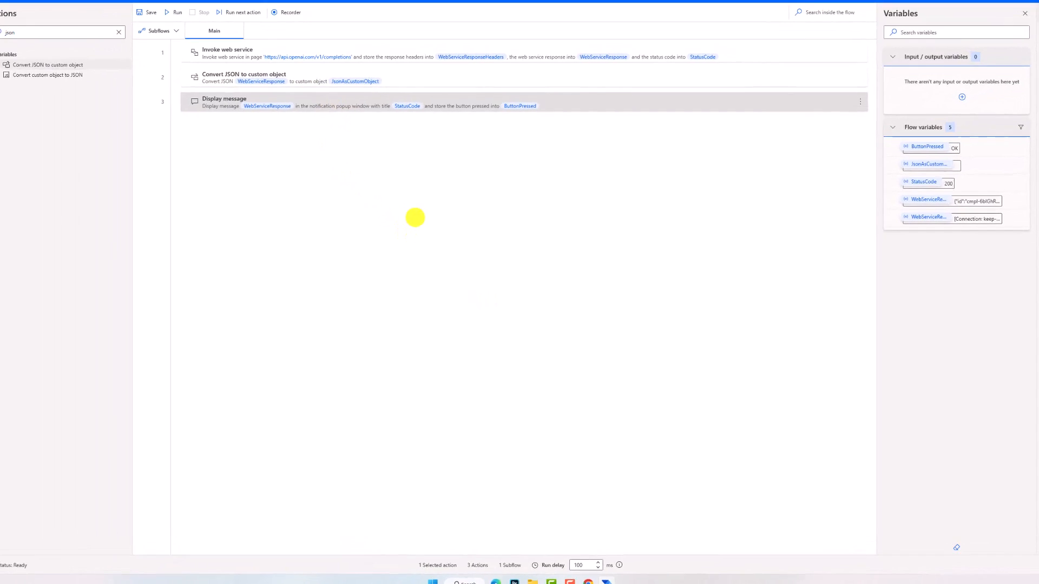
Change the message to %JsonAsCustomObject['choices'][0]['text']% and save.
{"action": "double_click", "coordinate": [223, 101]}
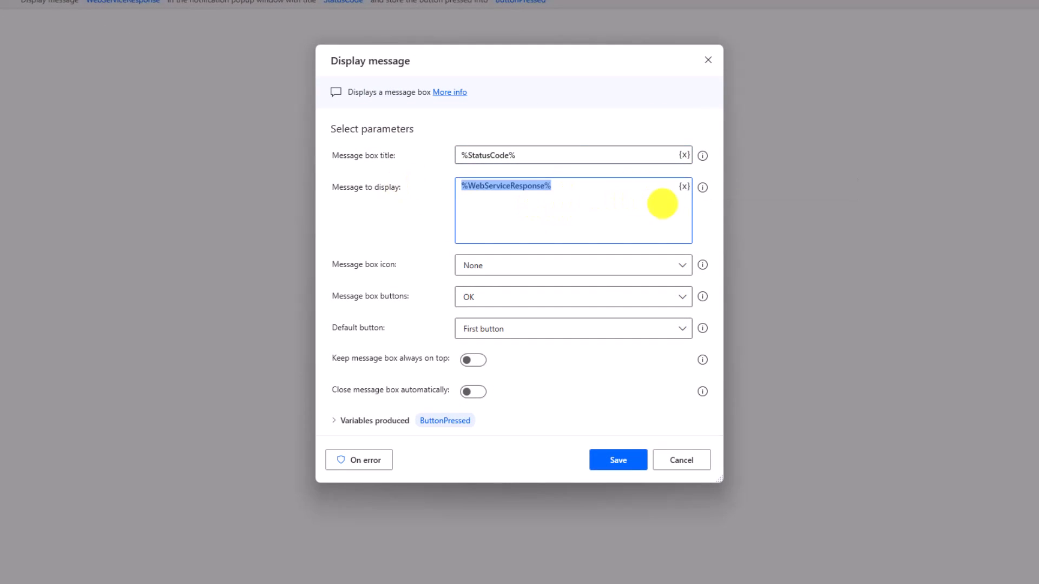
{"action": "type", "text": "%JsonAsCustomObject%"}
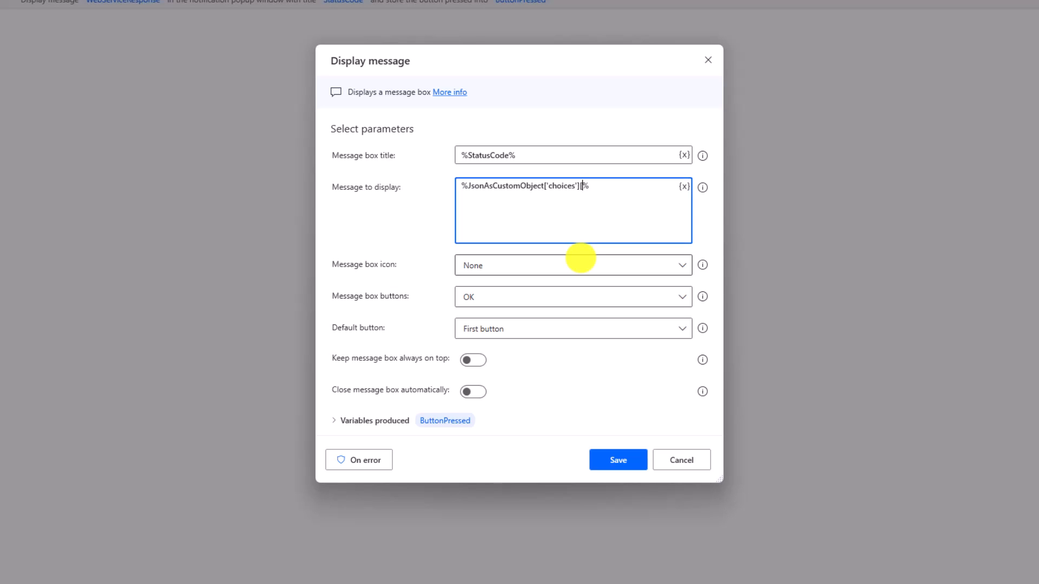
{"action": "type", "text": "[0]"}
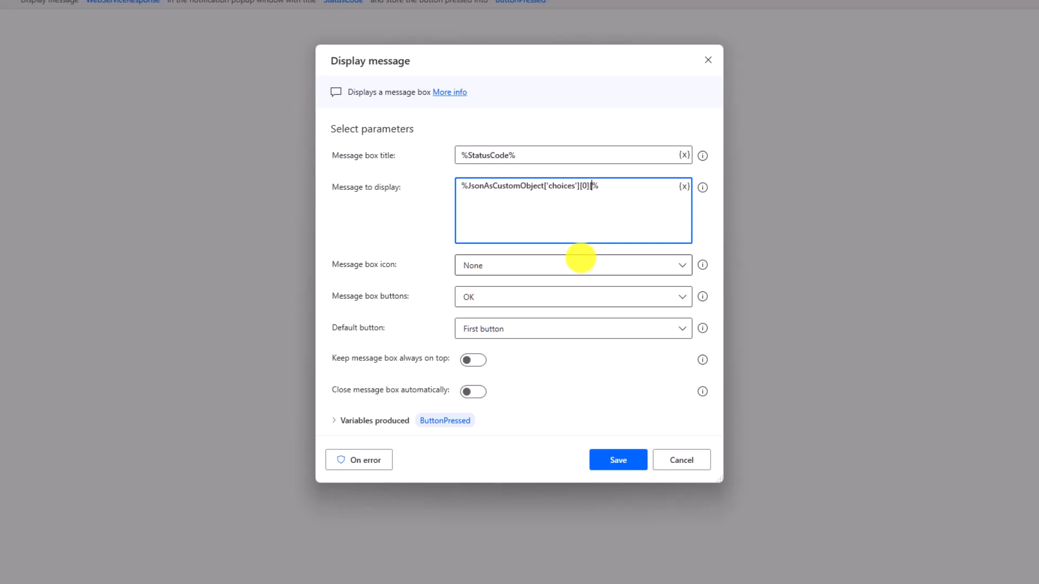
{"action": "type", "text": "['text']"}
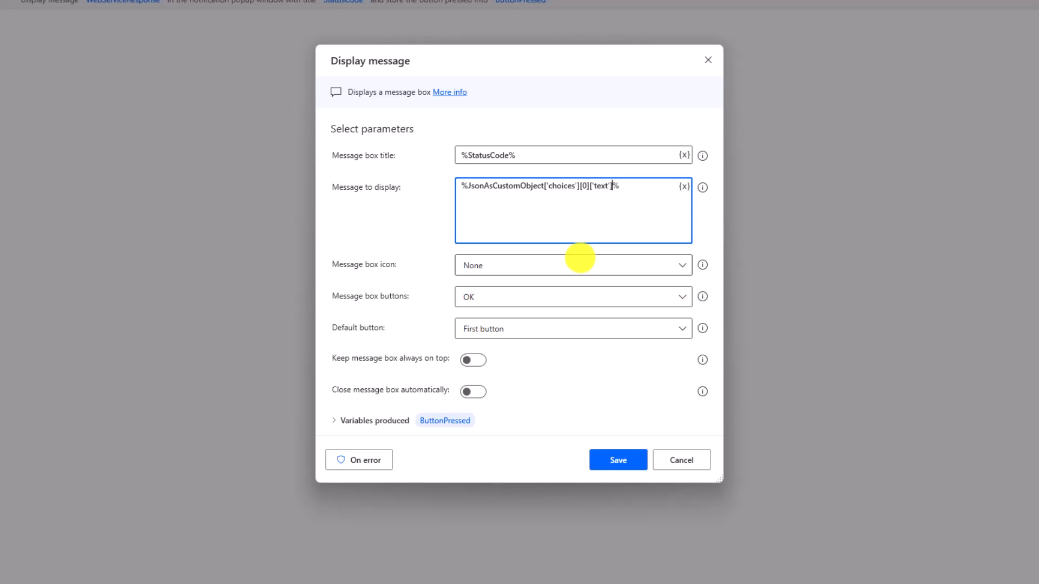
{"action": "mouse_move", "coordinate": [628, 355]}
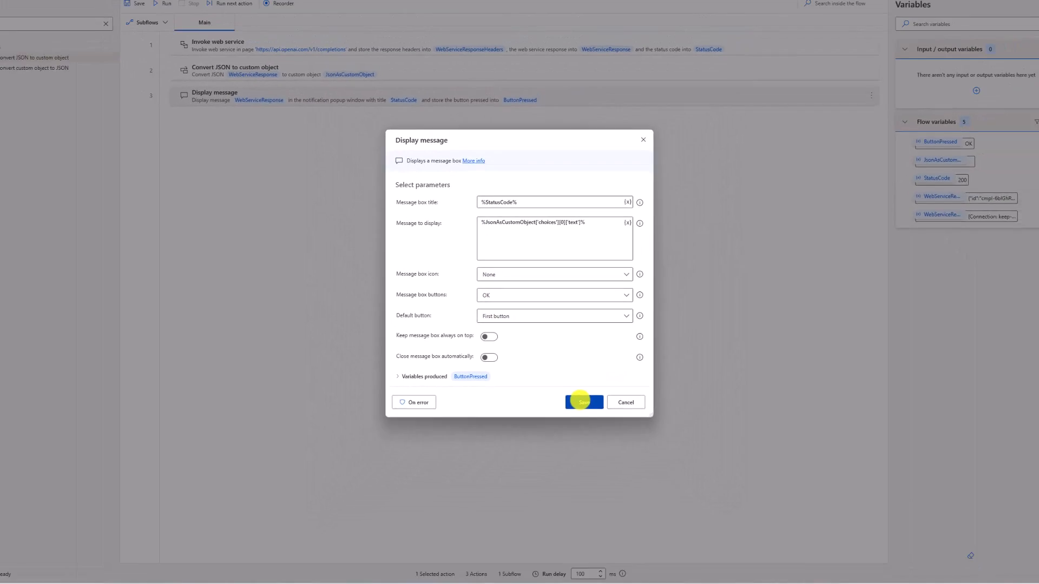
{"action": "left_click", "coordinate": [582, 403]}
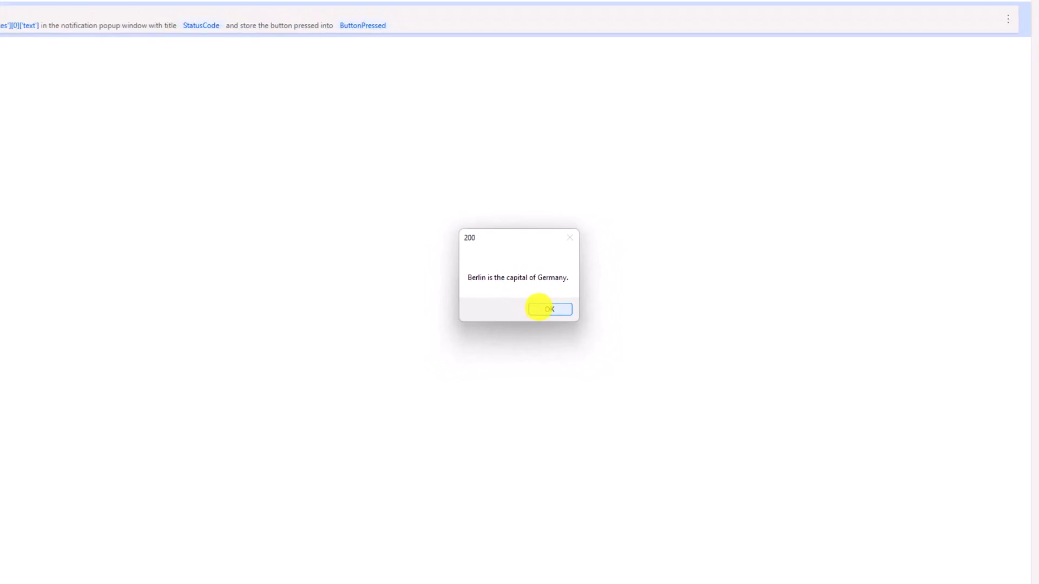
{"action": "left_click", "coordinate": [548, 310]}
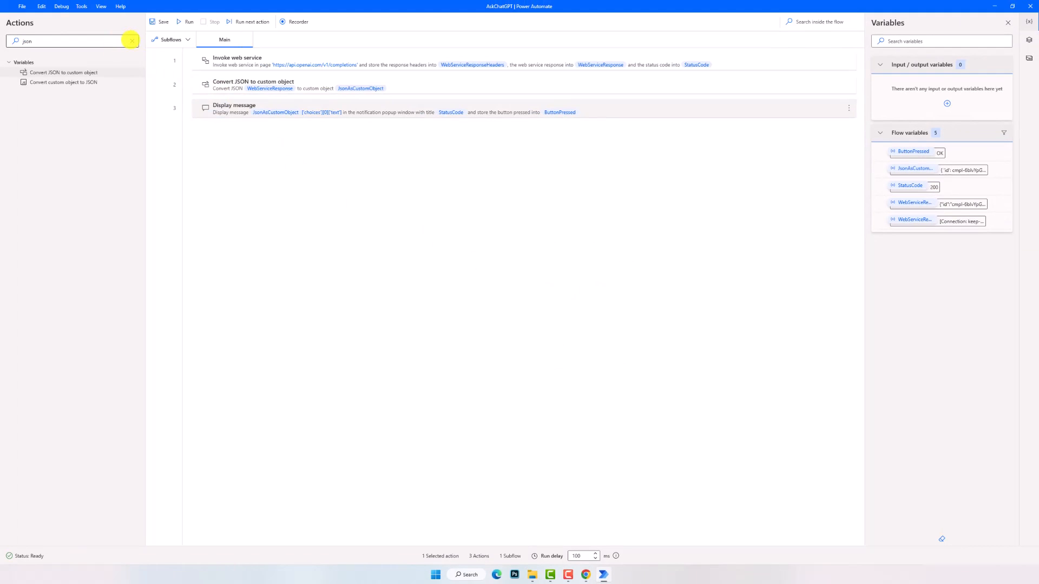
Find the Display input dialog action and place it as the flow's first step.
{"action": "type", "text": "form"}
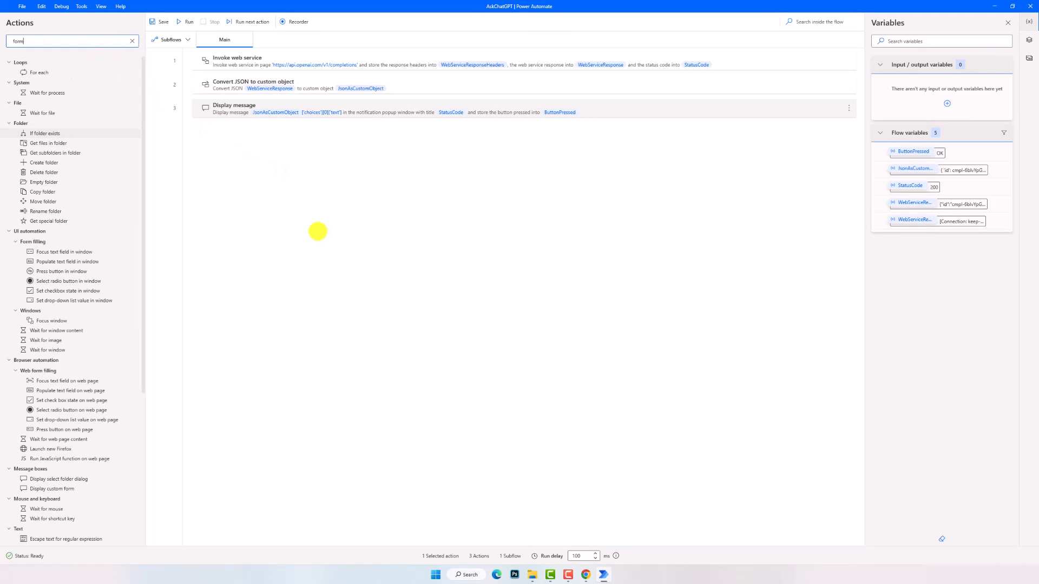
{"action": "left_click", "coordinate": [131, 41]}
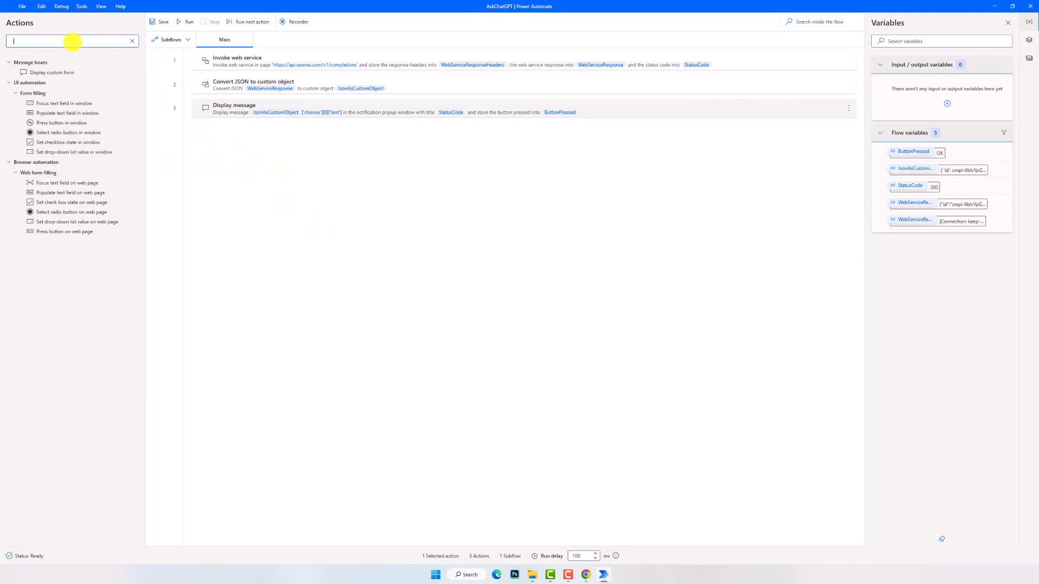
{"action": "type", "text": "input"}
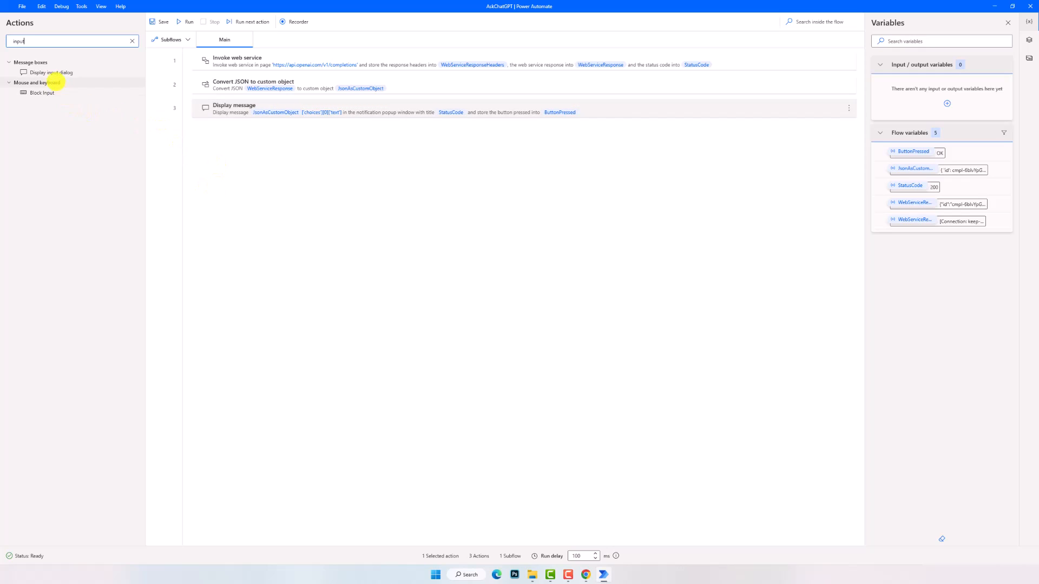
{"action": "left_click_drag", "start_coordinate": [51, 73], "coordinate": [238, 64]}
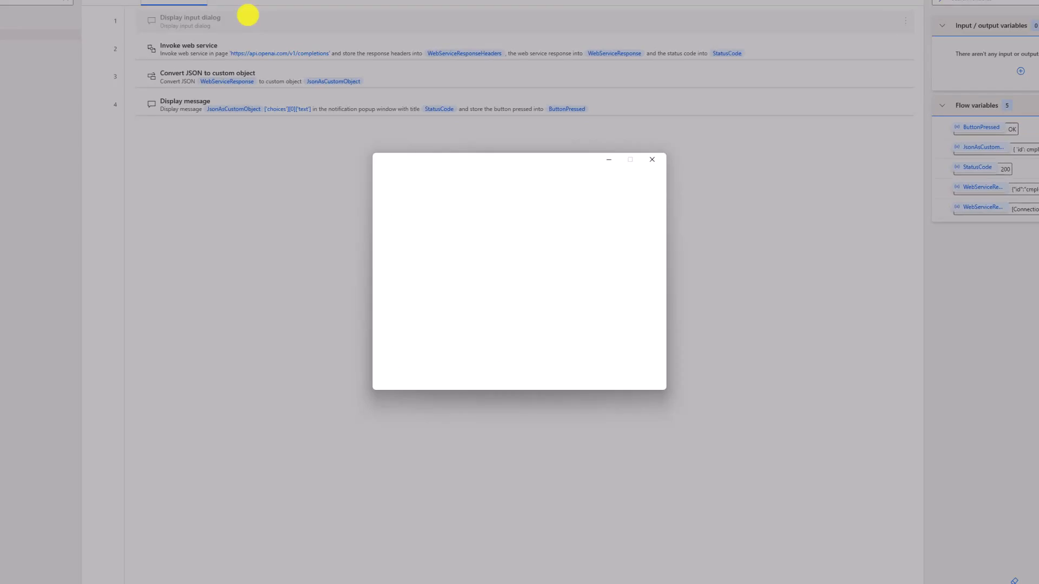
Set the dialog message 'Please enter your question here' and rename its UserInput variable to Question.
{"action": "type", "text": "Please enter your question here:"}
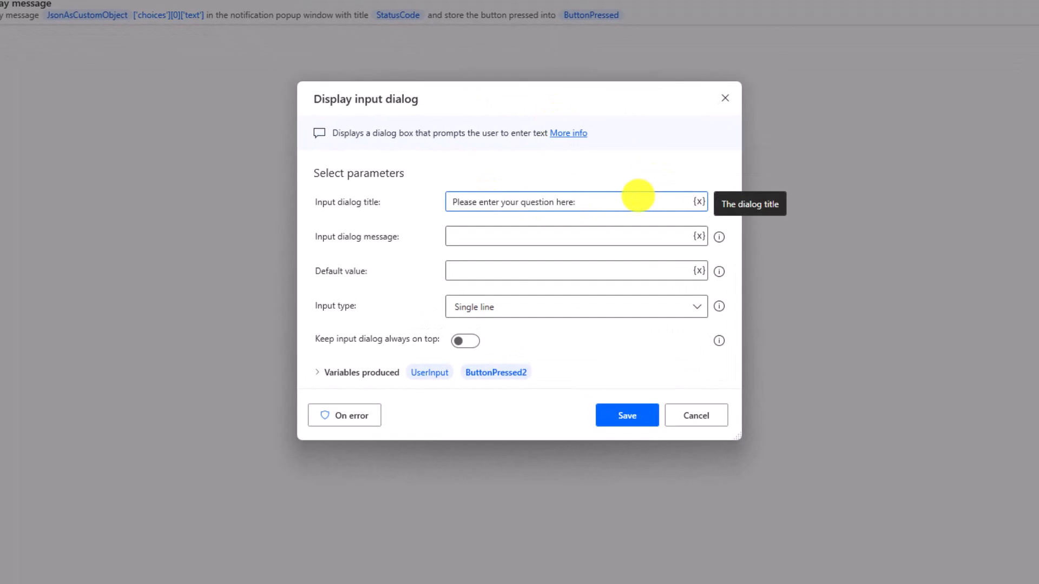
{"action": "type", "text": "Please enter your question here:"}
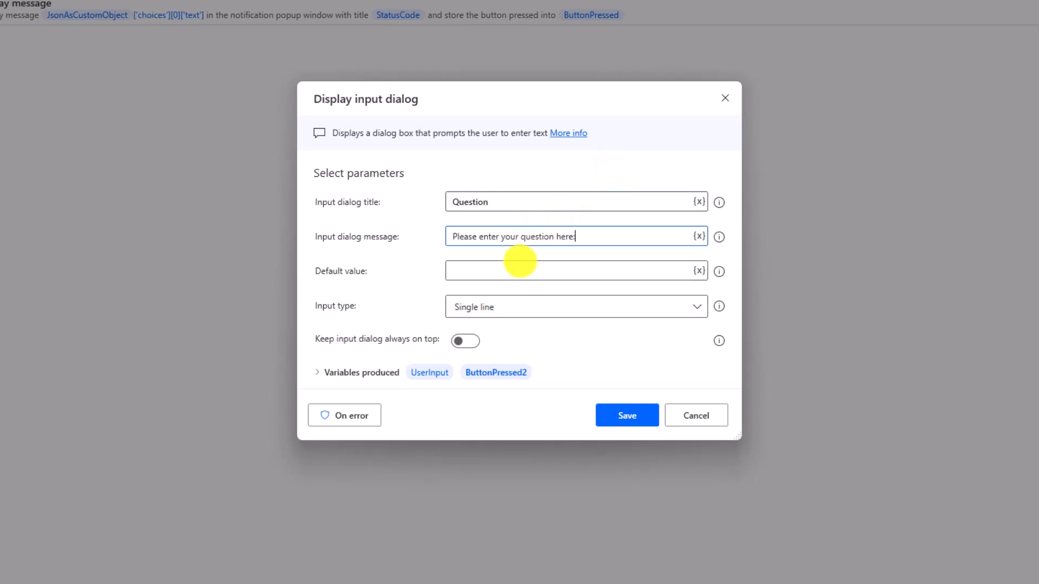
{"action": "mouse_move", "coordinate": [397, 362]}
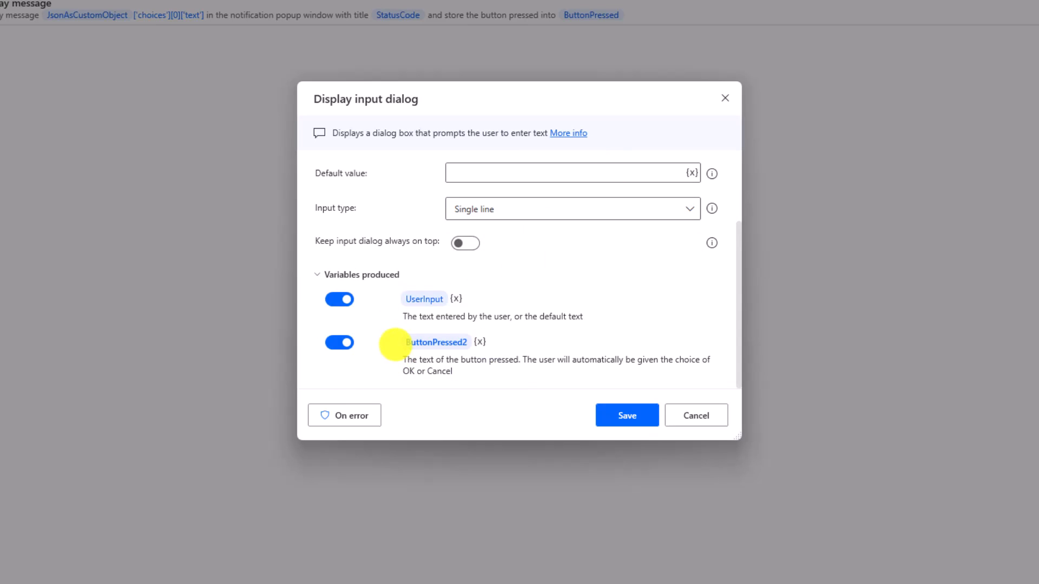
{"action": "left_click", "coordinate": [424, 299]}
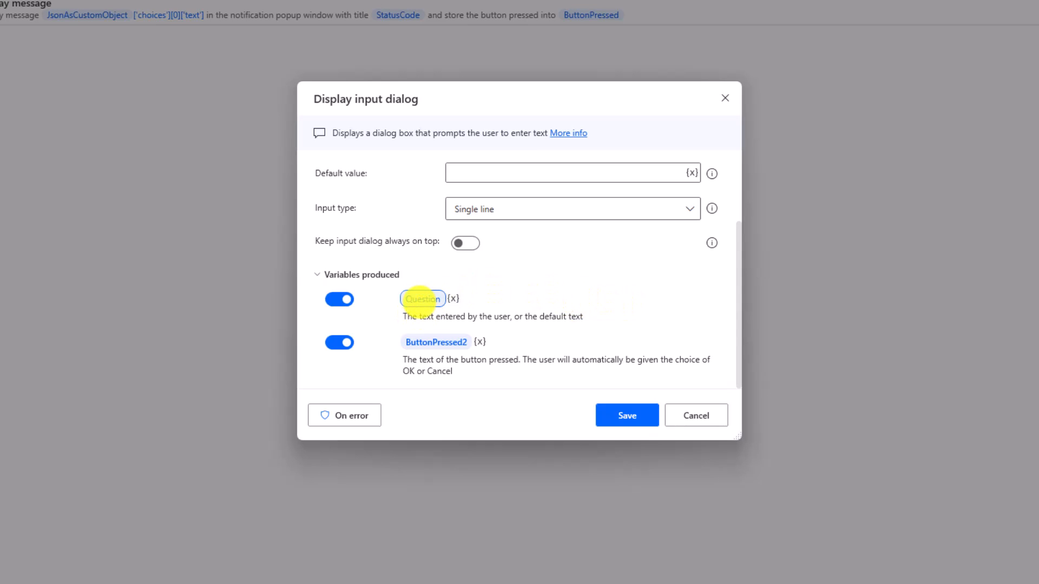
{"action": "left_click", "coordinate": [625, 415]}
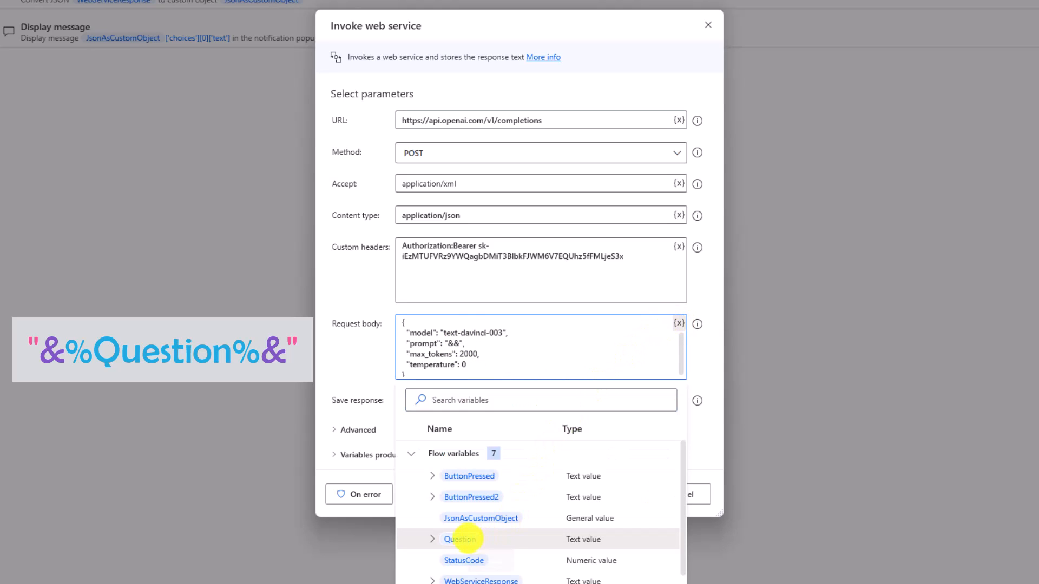
Make the Invoke web service request body prompt use %Question% and save the change.
{"action": "left_click", "coordinate": [460, 539]}
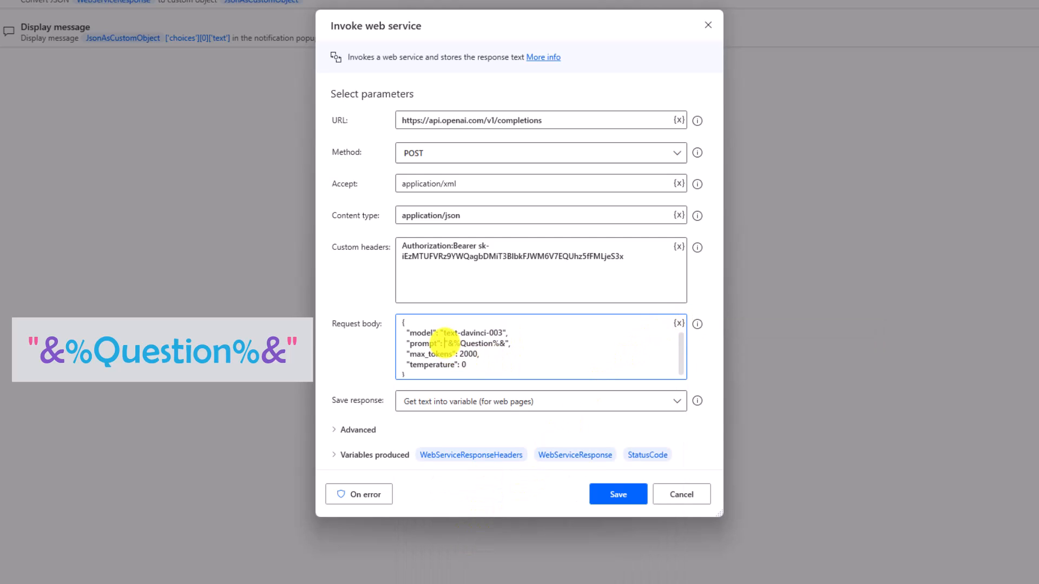
{"action": "double_click", "coordinate": [471, 343]}
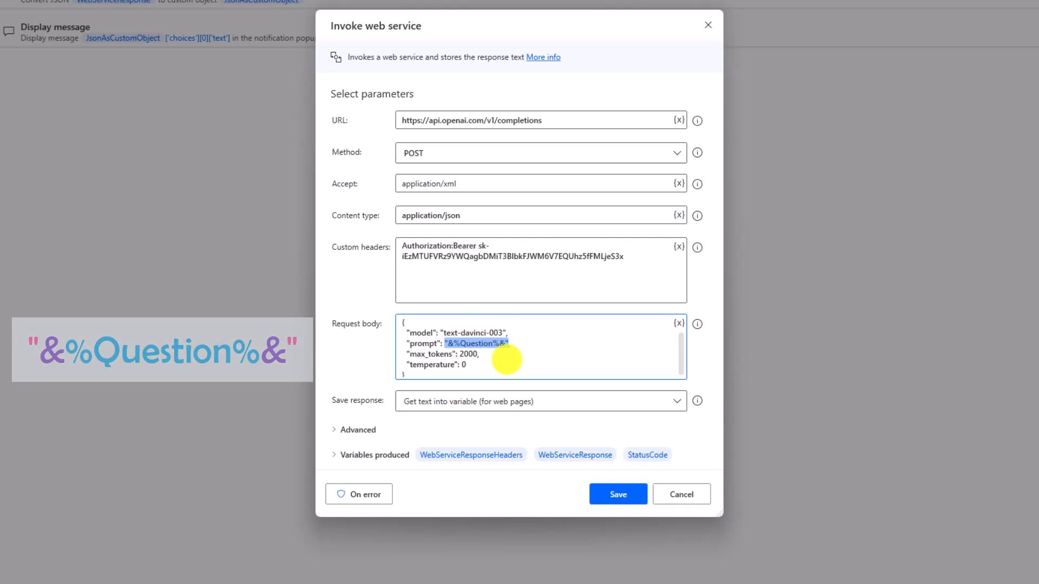
{"action": "left_click", "coordinate": [616, 495]}
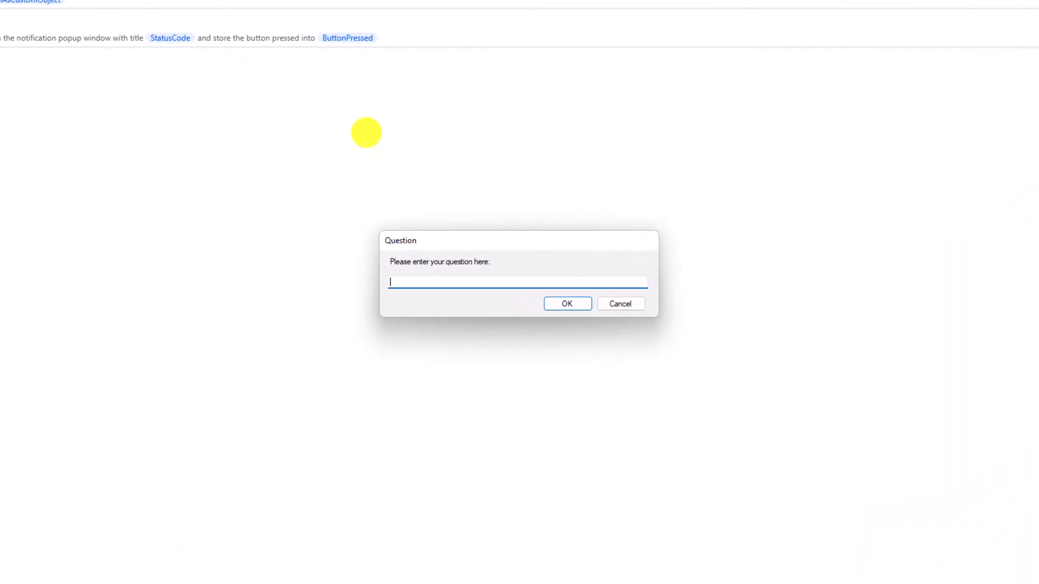
Run the flow with the question 'What is HTML?' and dismiss its answer.
{"action": "type", "text": "What is HTML?"}
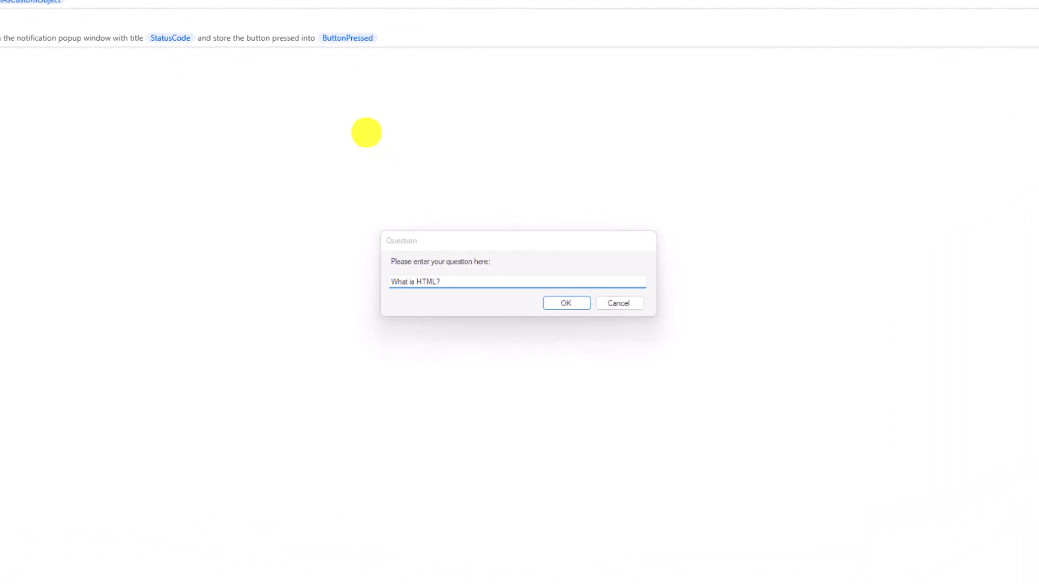
{"action": "left_click", "coordinate": [565, 303]}
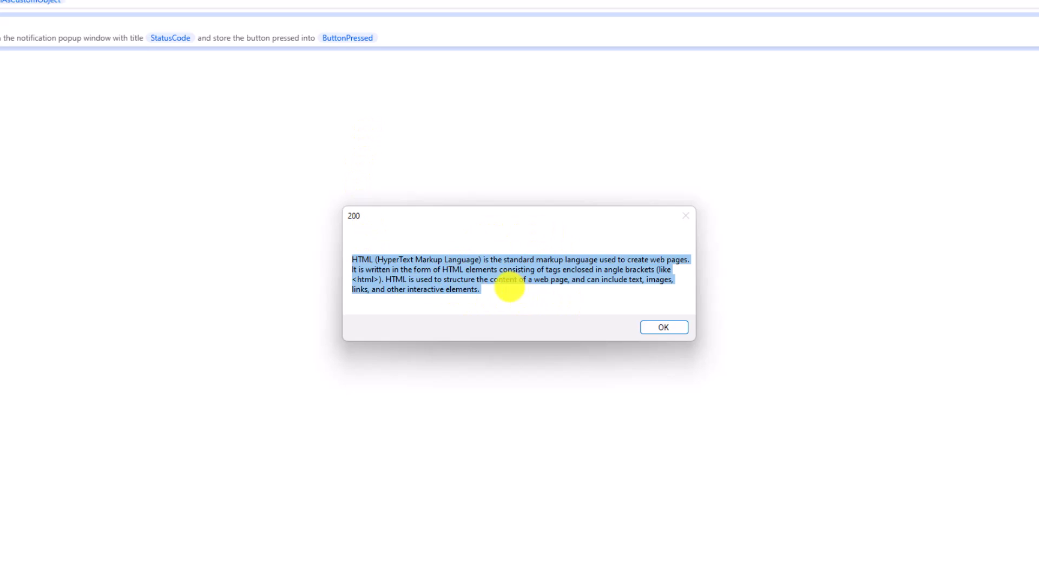
{"action": "left_click", "coordinate": [663, 327]}
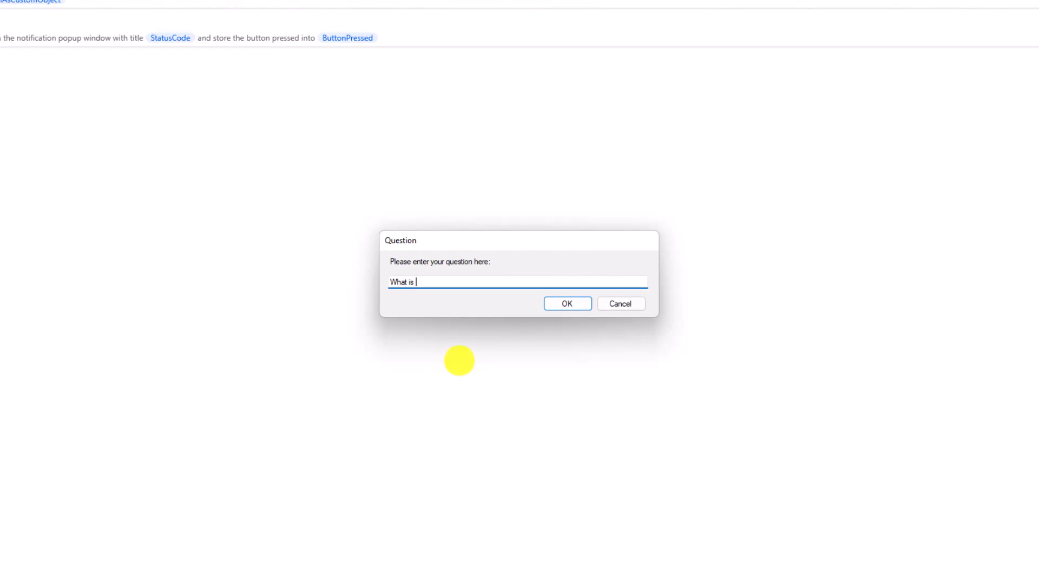
Run again asking about Power Automate Desktop and highlight the answer paragraph in the 200 message.
{"action": "type", "text": "Power Automate Desktop?"}
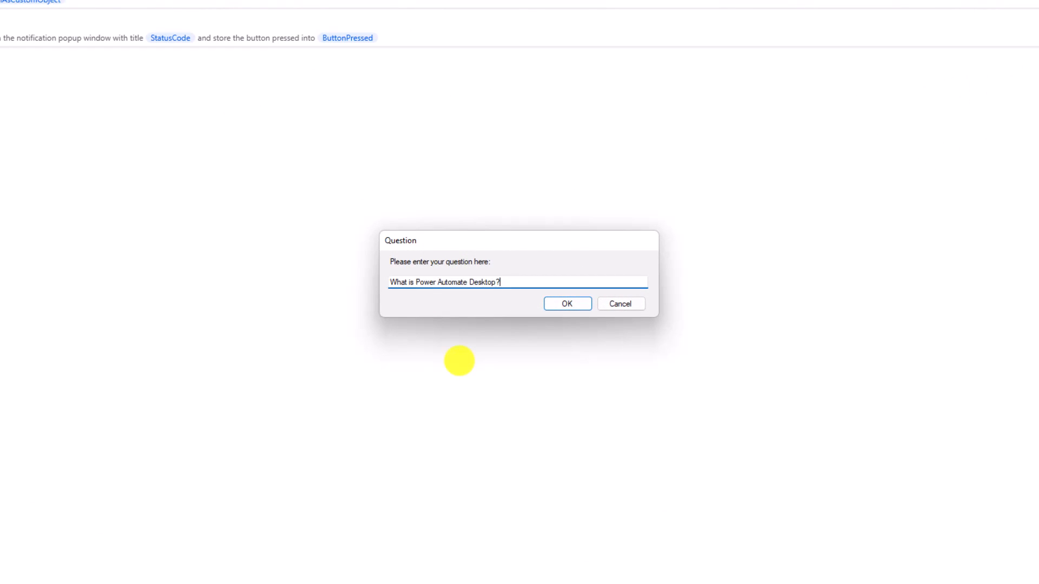
{"action": "left_click", "coordinate": [566, 303]}
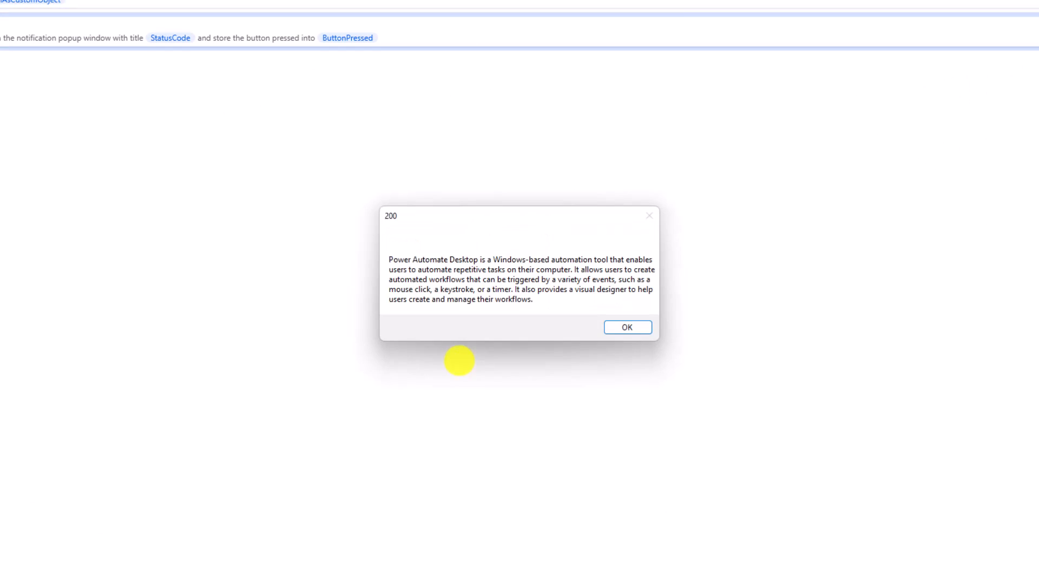
{"action": "left_click_drag", "start_coordinate": [390, 258], "coordinate": [490, 258]}
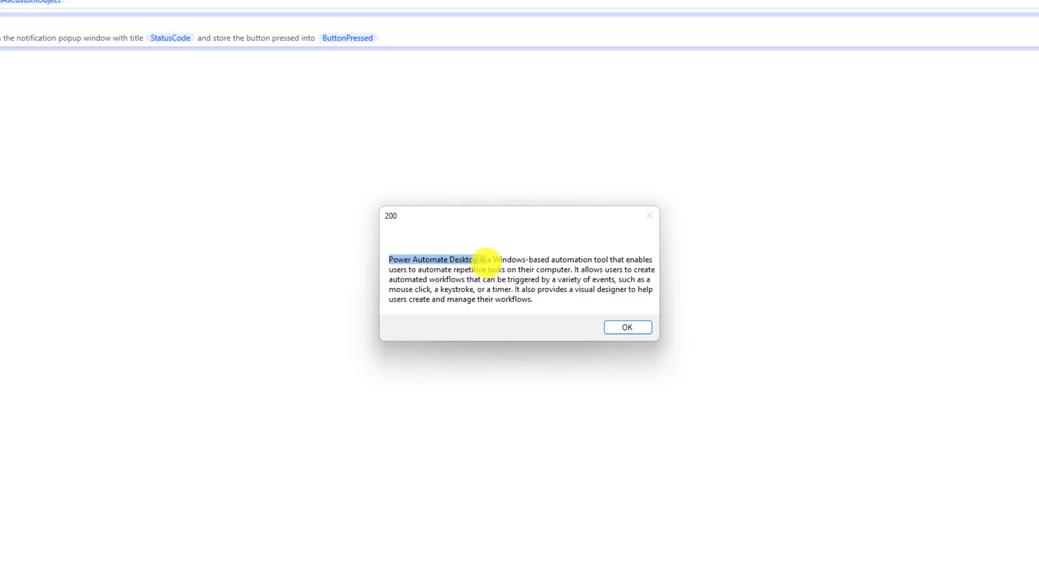
{"action": "left_click_drag", "start_coordinate": [390, 259], "coordinate": [534, 298]}
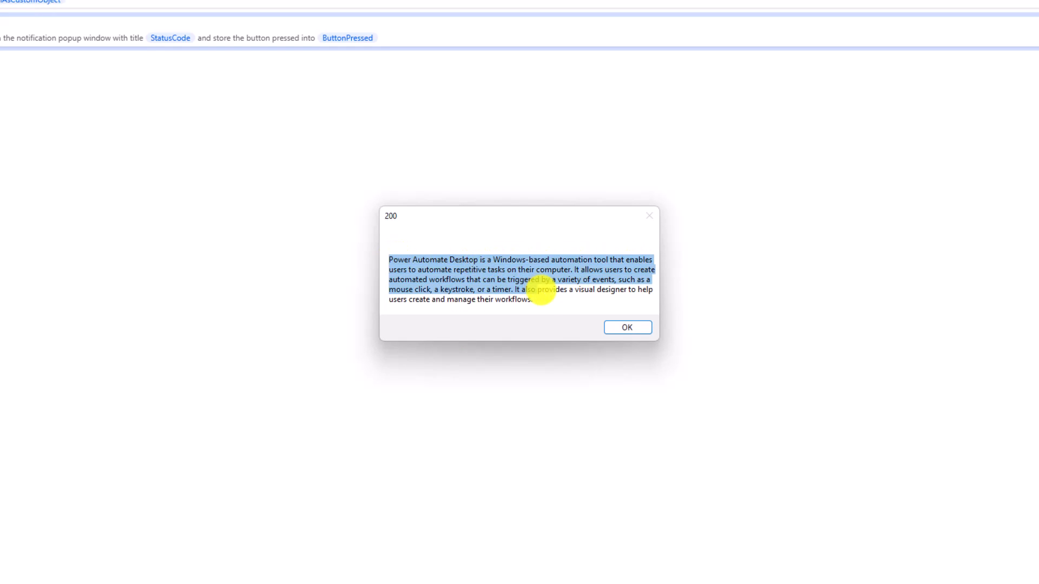